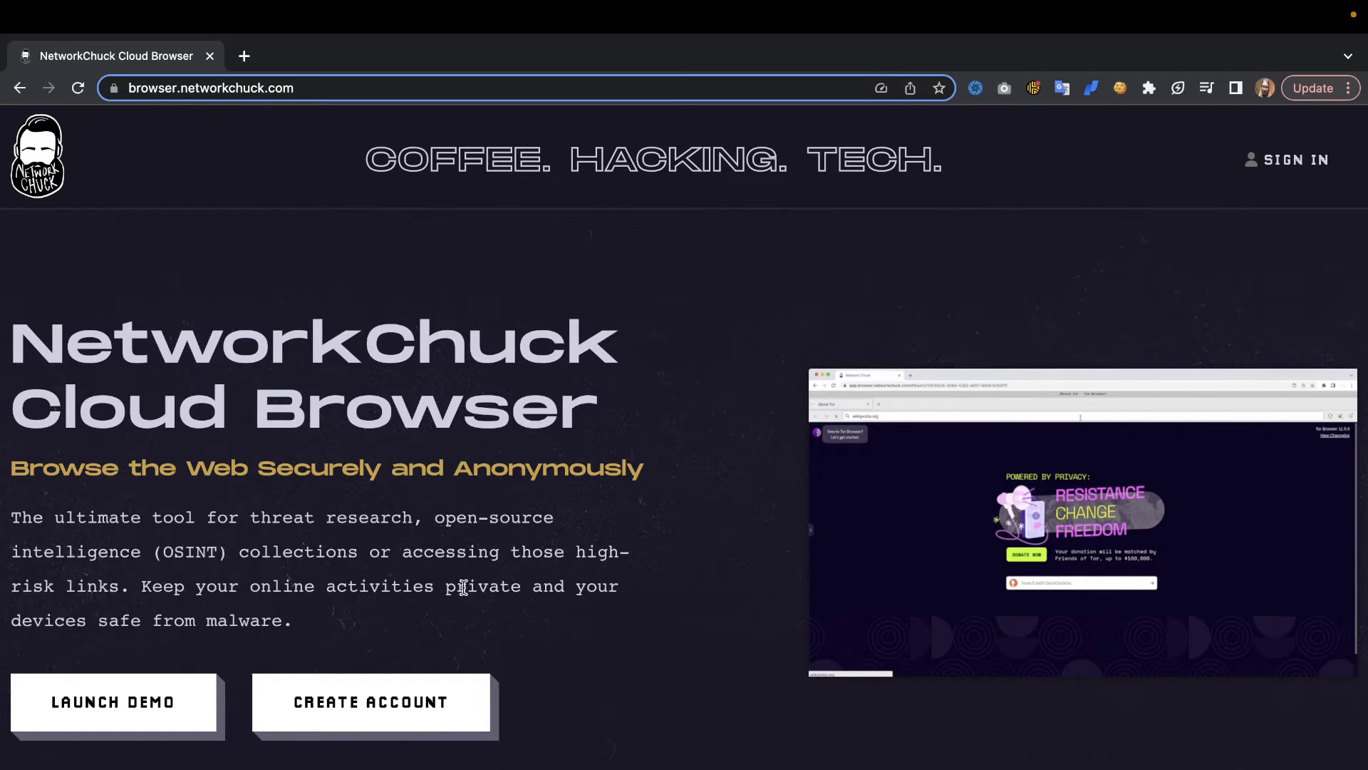
Step: Close the Launch Demo reCAPTCHA overlay and scroll to the Zero-Trust Browser Isolation features
{"action": "scroll", "scroll_direction": "down", "scroll_amount": 3}
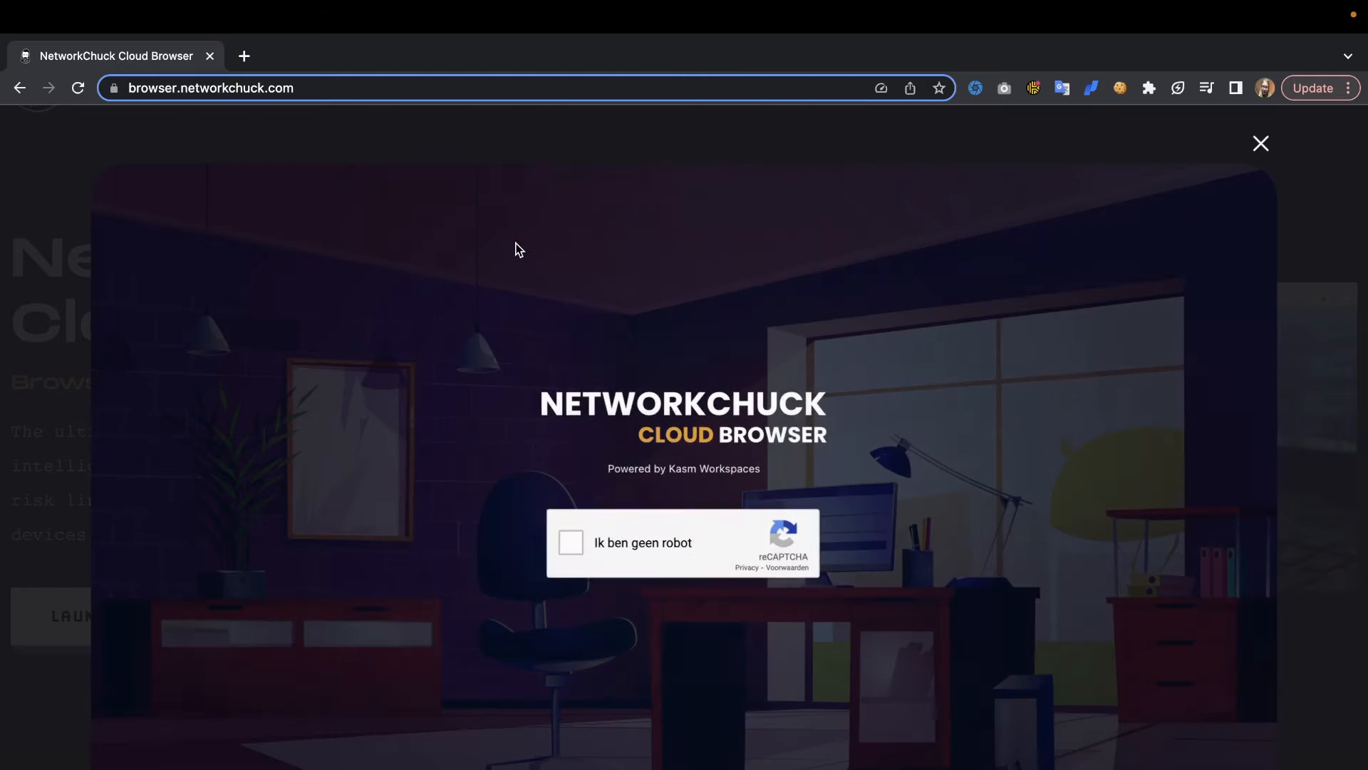
{"action": "left_click", "coordinate": [570, 542]}
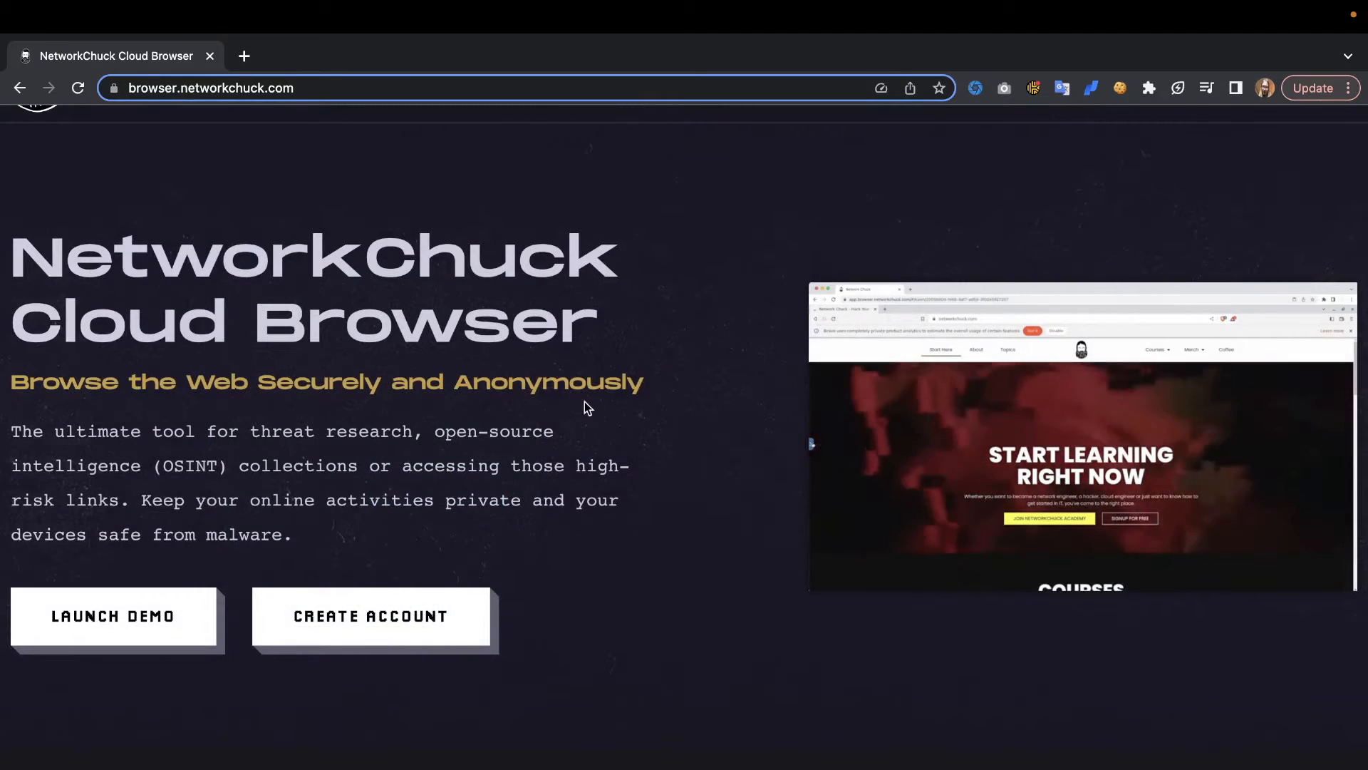
{"action": "scroll", "scroll_direction": "down", "scroll_amount": 3}
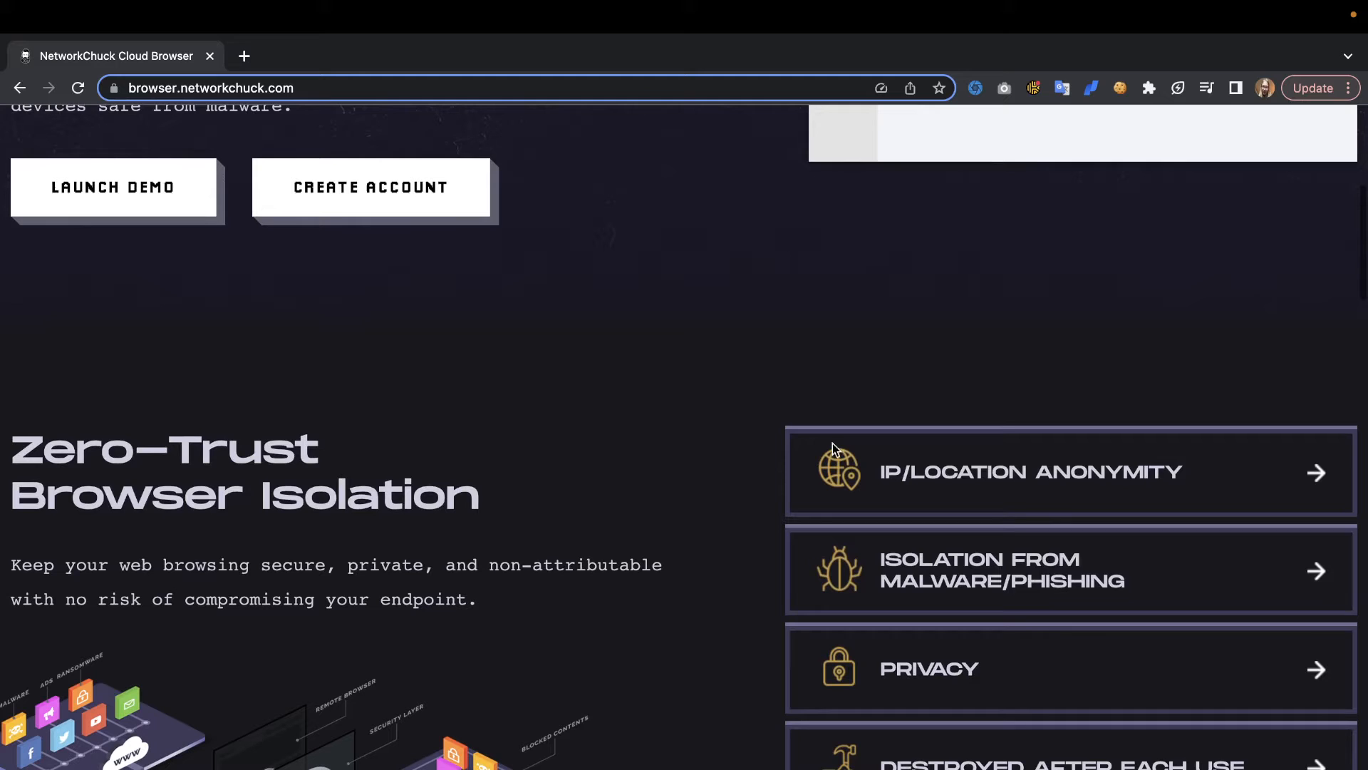
{"action": "scroll", "scroll_direction": "down", "scroll_amount": 3}
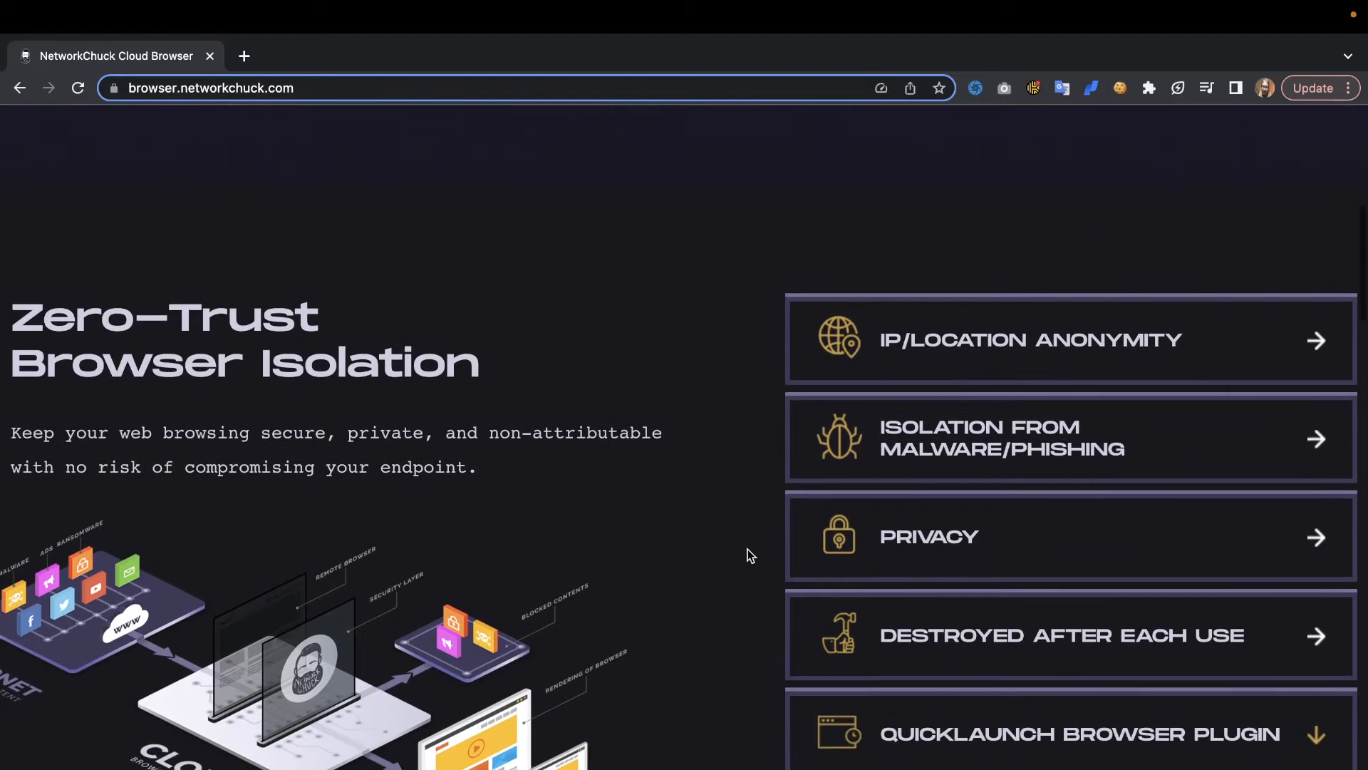
{"action": "scroll", "scroll_direction": "down", "scroll_amount": 3}
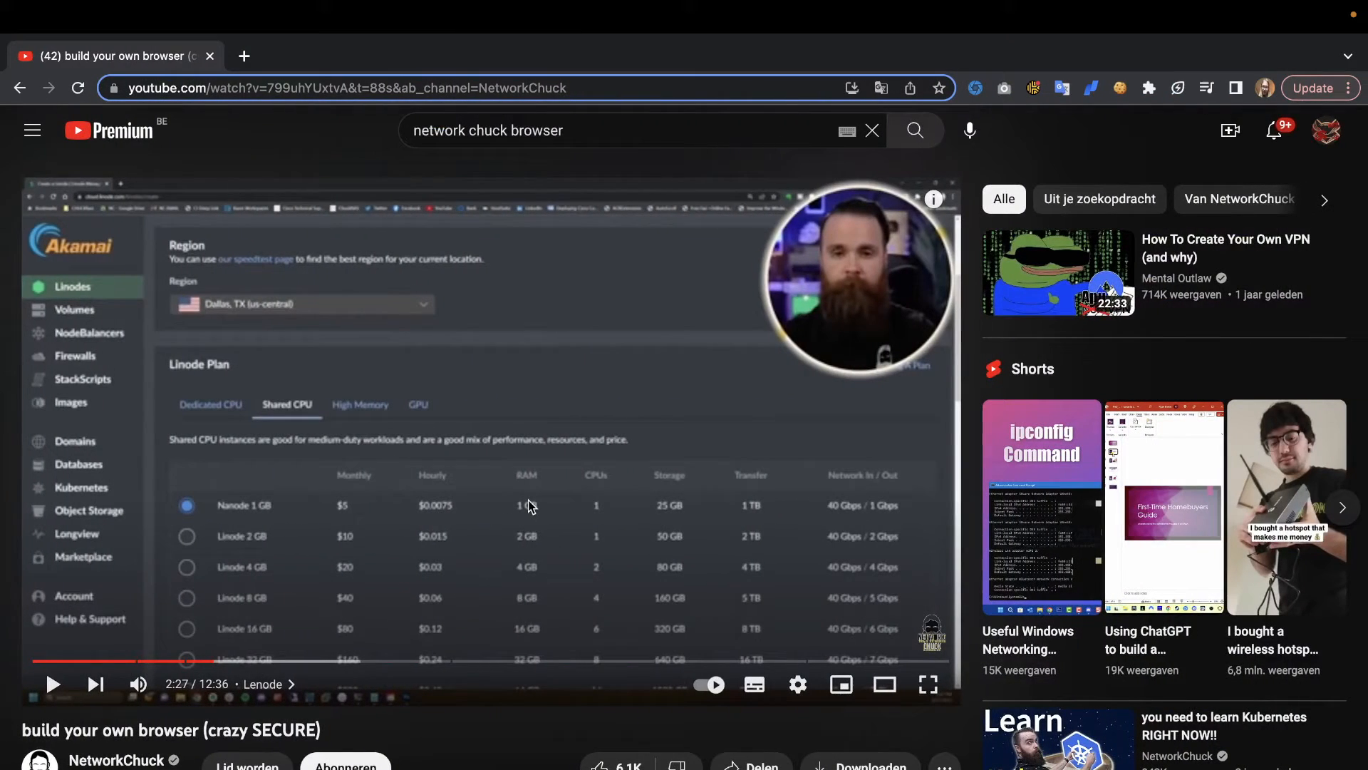
{"action": "mouse_move", "coordinate": [419, 726]}
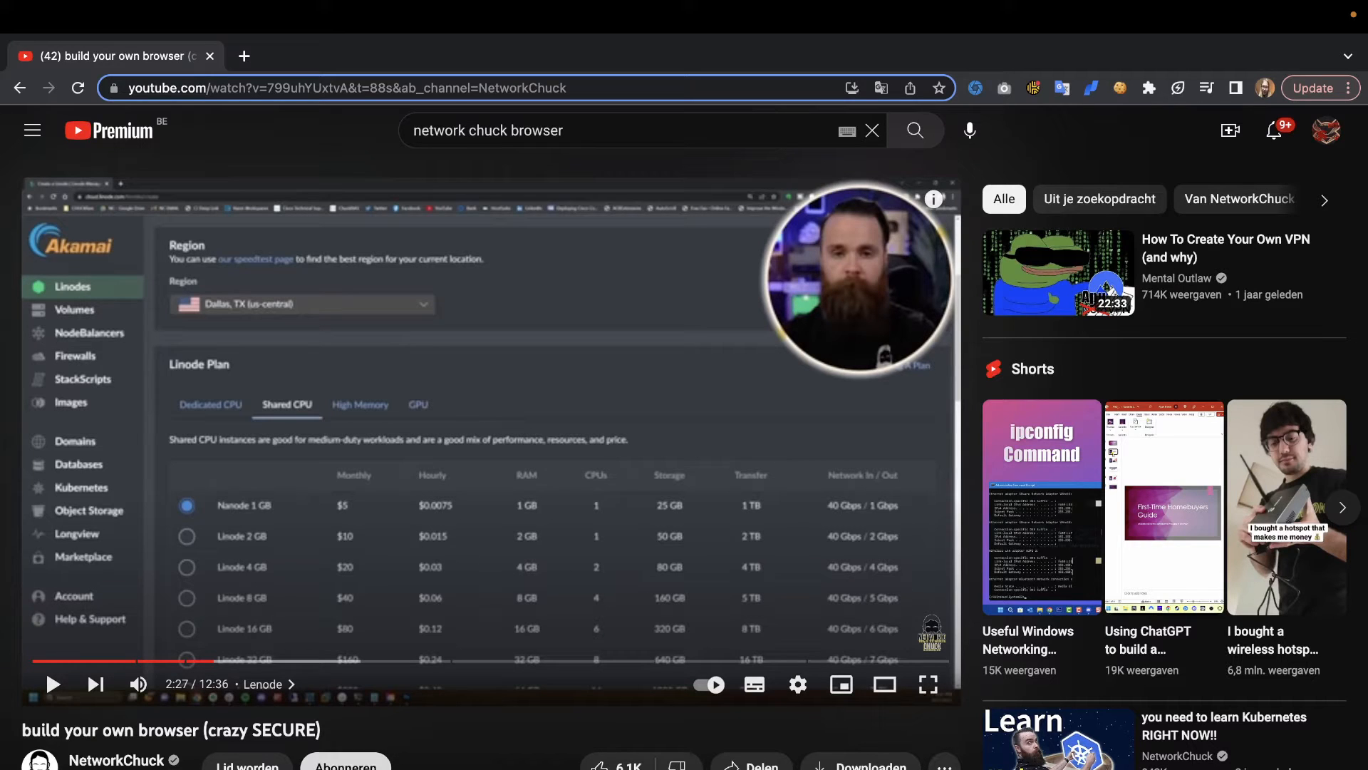
{"action": "mouse_move", "coordinate": [576, 740]}
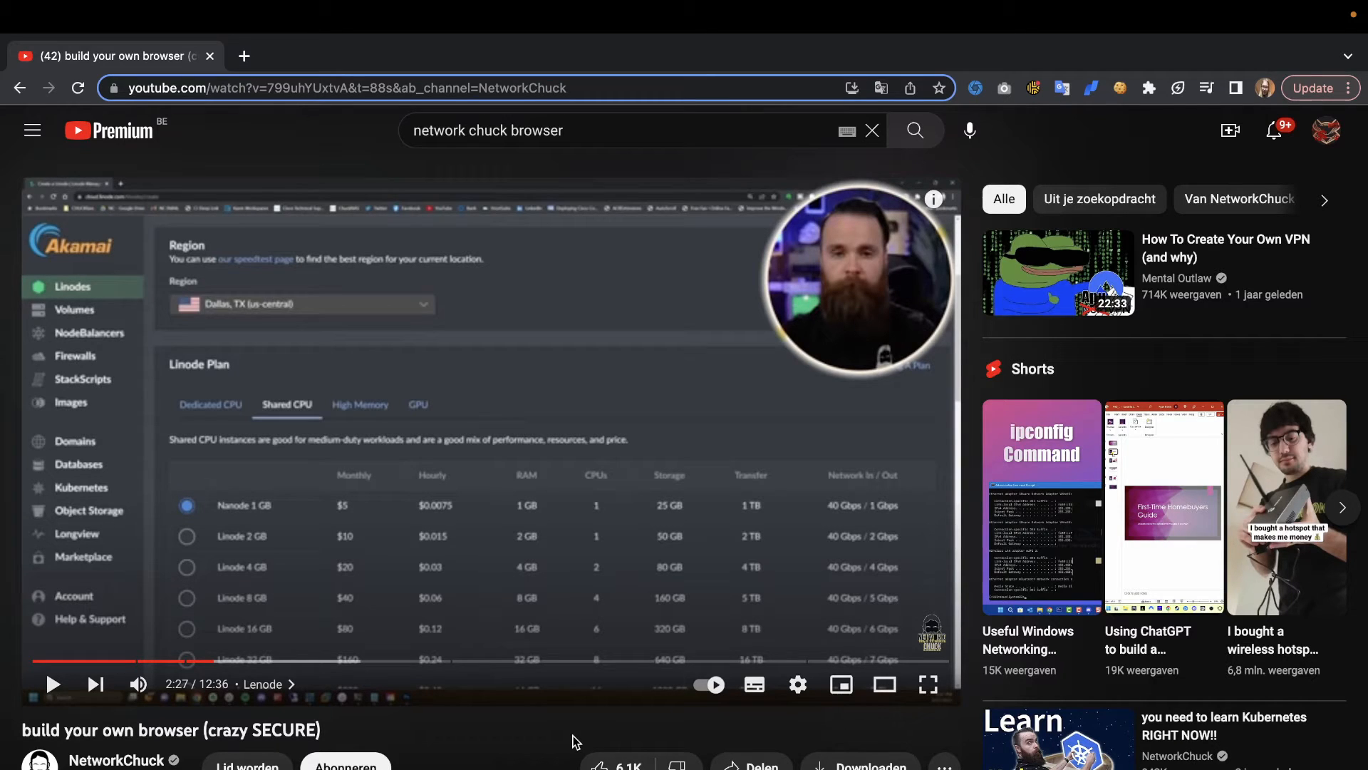
{"action": "mouse_move", "coordinate": [489, 685]}
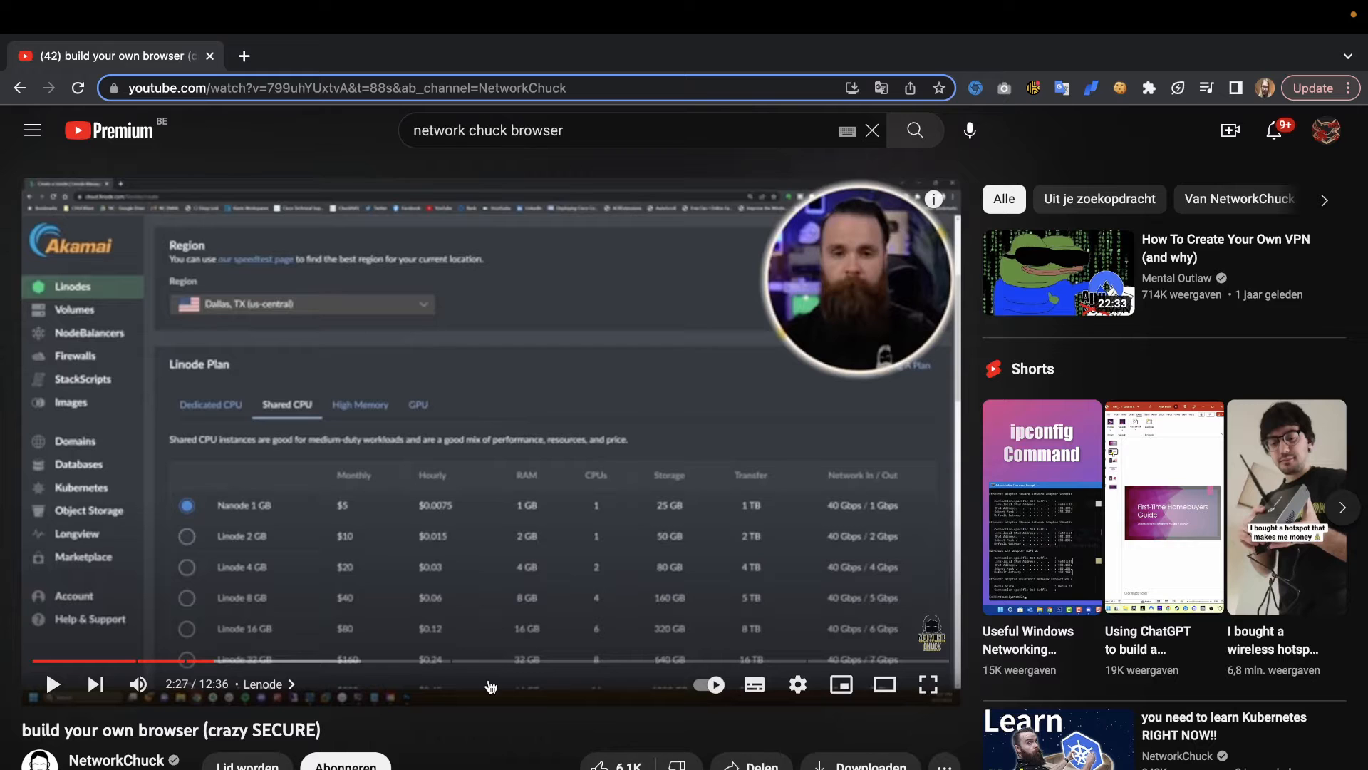
{"action": "mouse_move", "coordinate": [189, 661]}
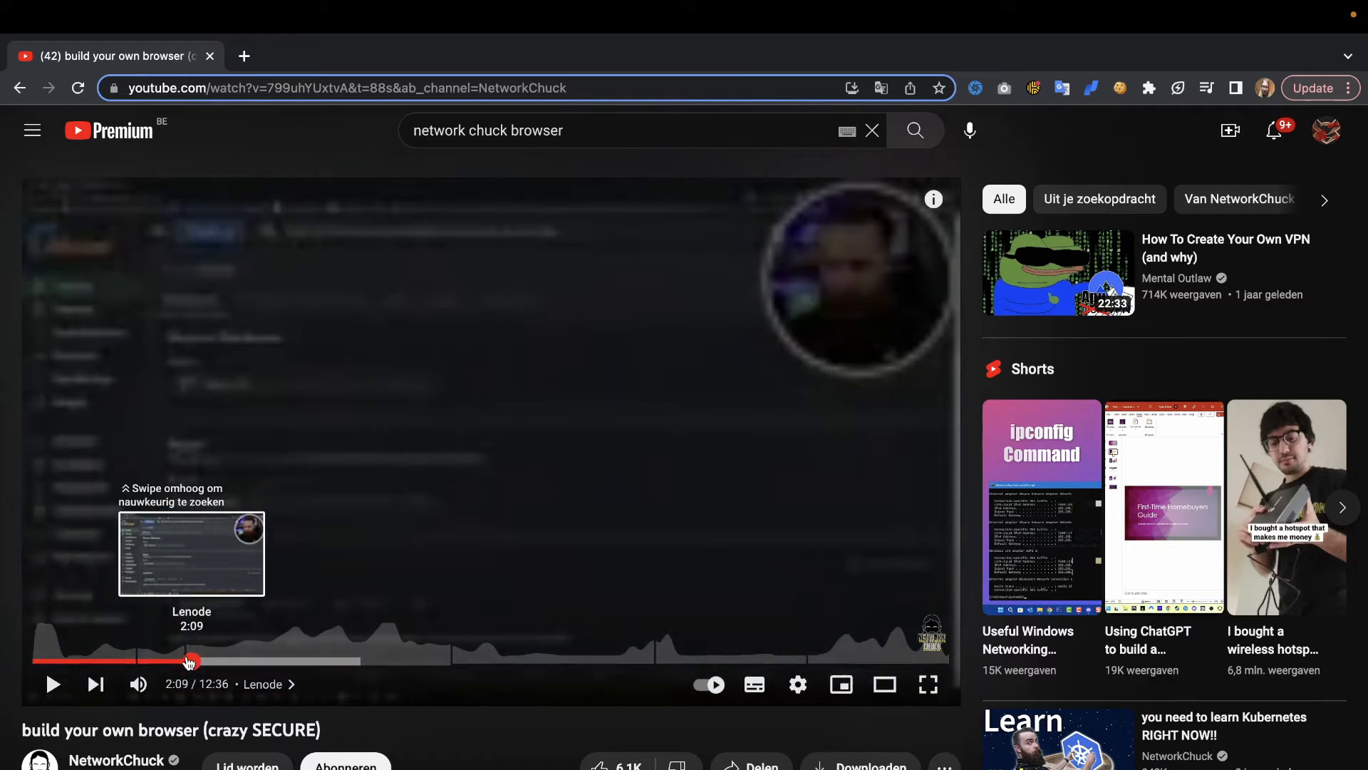
Step: Drag the playhead from 2:27 back to 1:51, the TLDR chapter
{"action": "left_click_drag", "start_coordinate": [190, 660], "coordinate": [165, 661]}
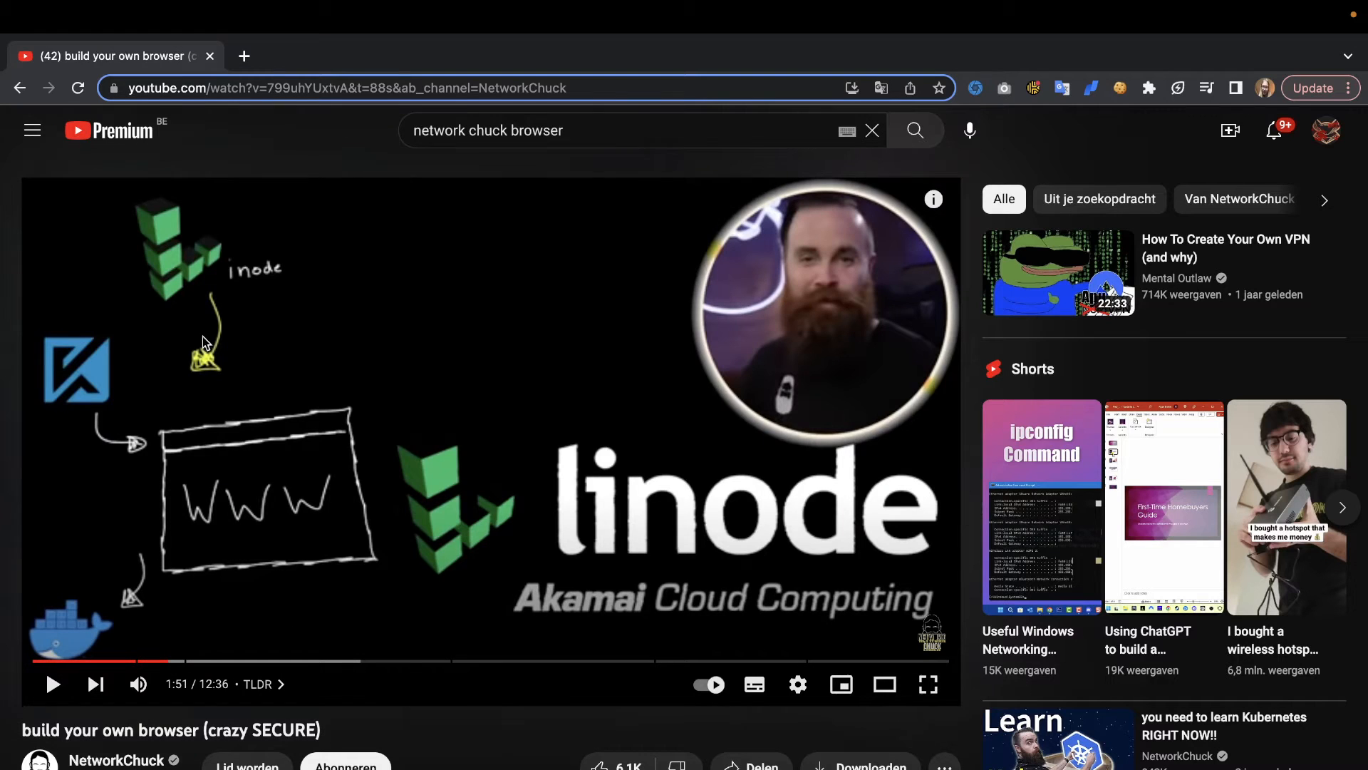
{"action": "mouse_move", "coordinate": [294, 514]}
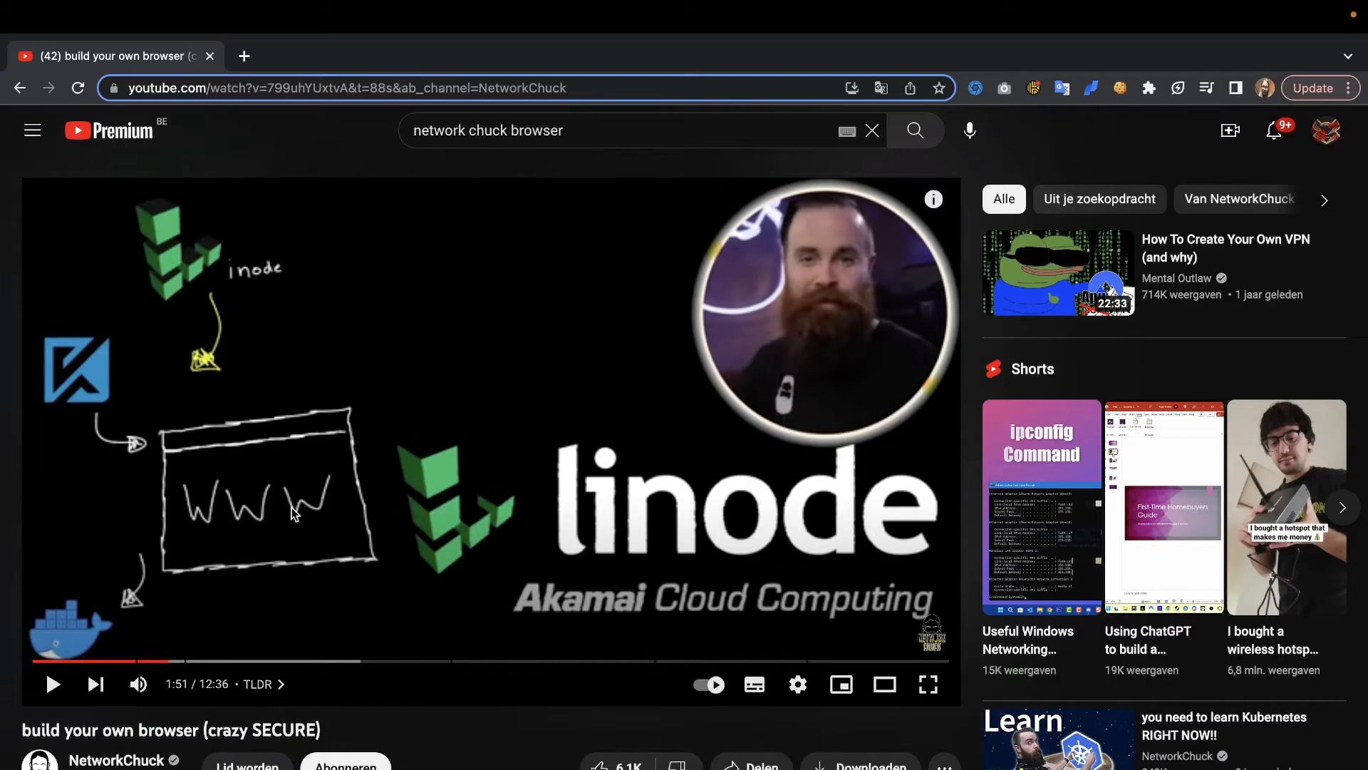
{"action": "mouse_move", "coordinate": [265, 554]}
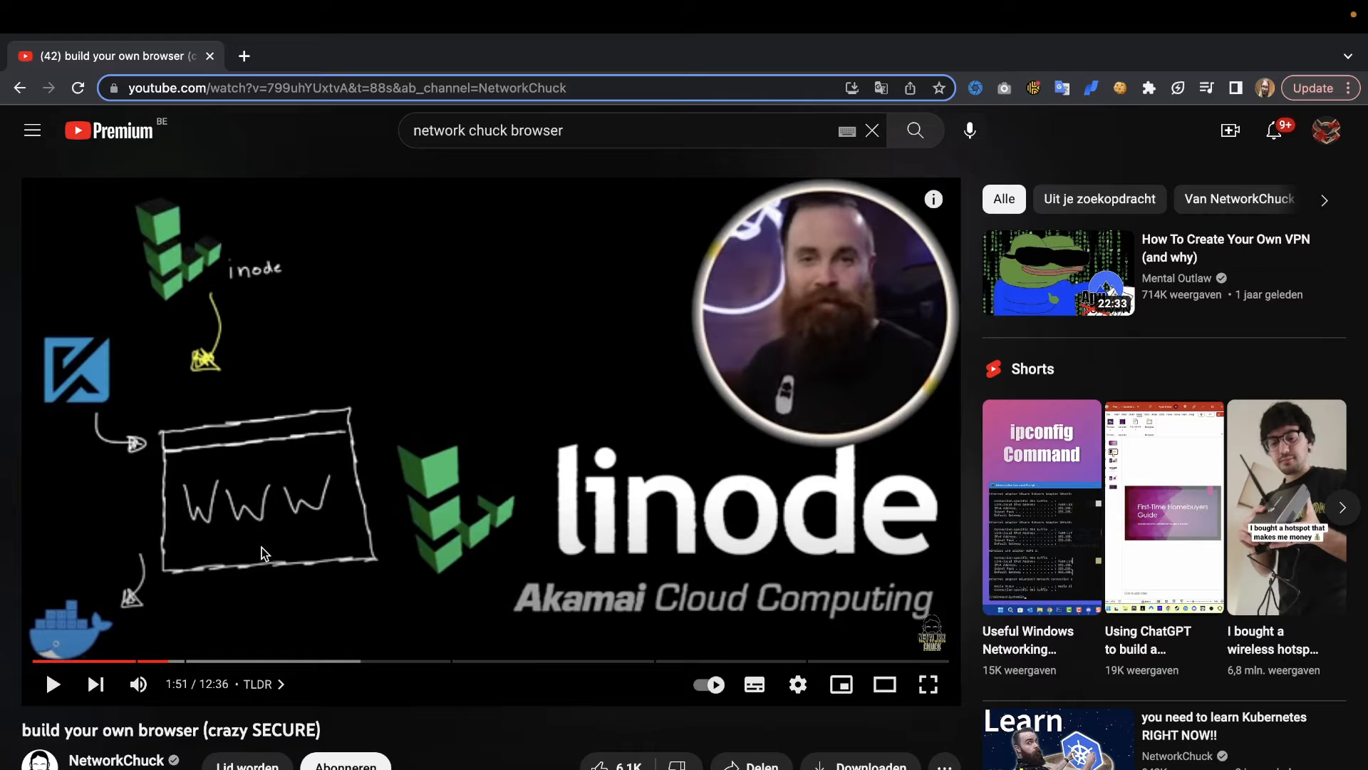
{"action": "mouse_move", "coordinate": [298, 506]}
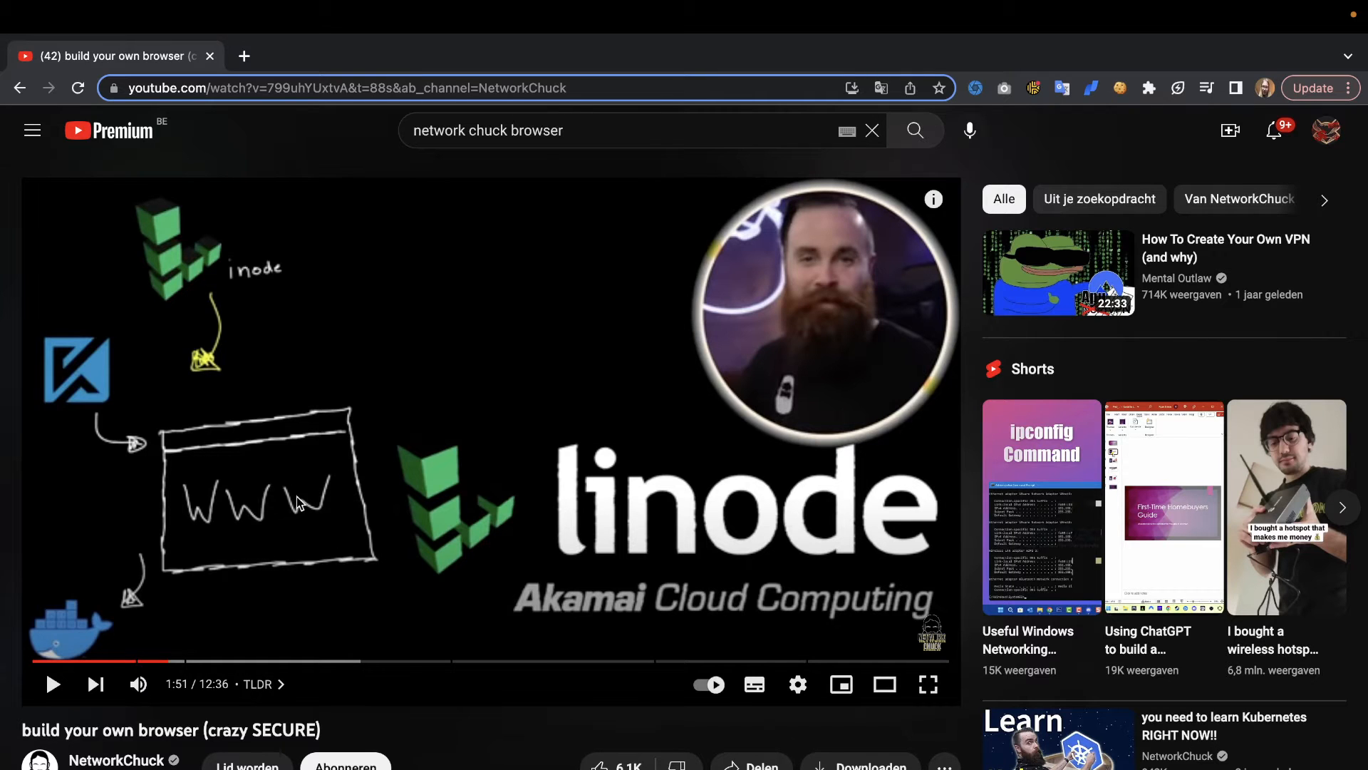
{"action": "mouse_move", "coordinate": [413, 624]}
{"action": "type", "text": "browser.networkchuck.com"}
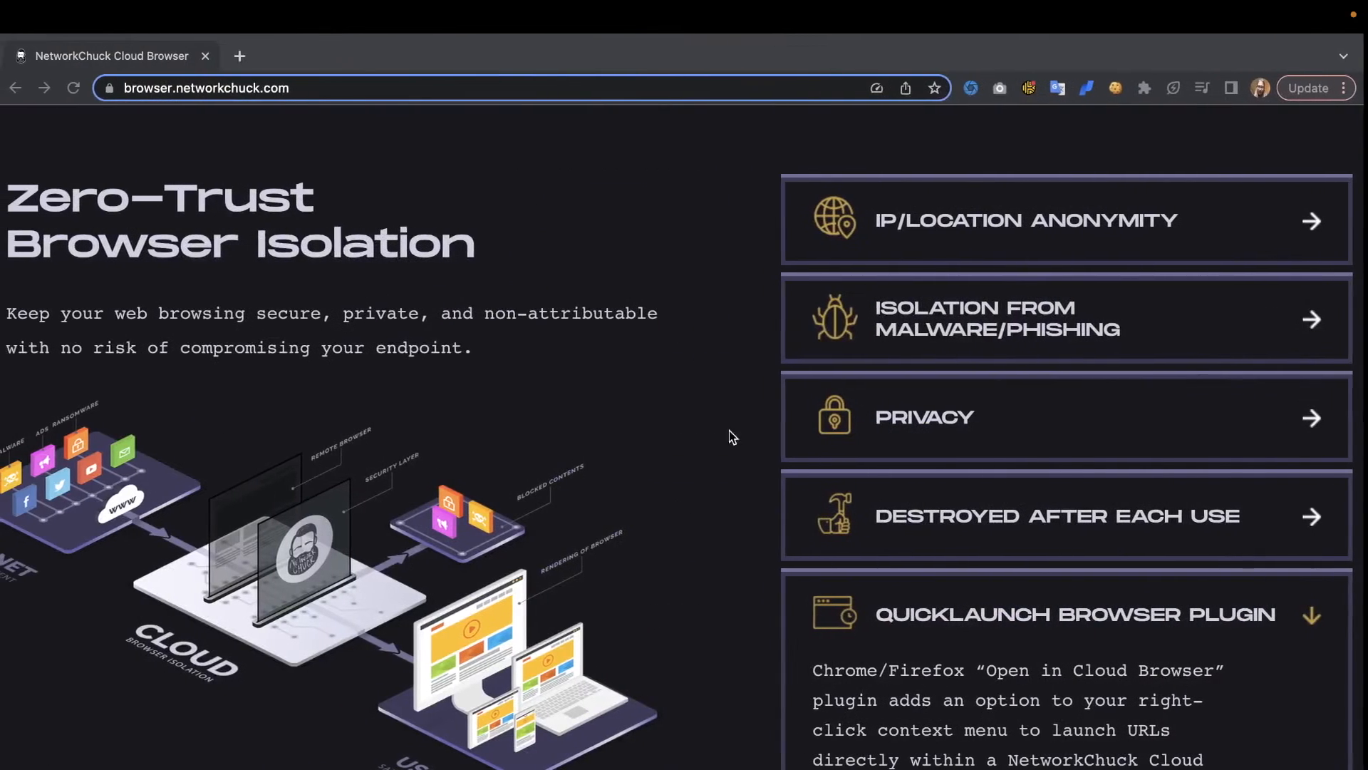
{"action": "mouse_move", "coordinate": [935, 338]}
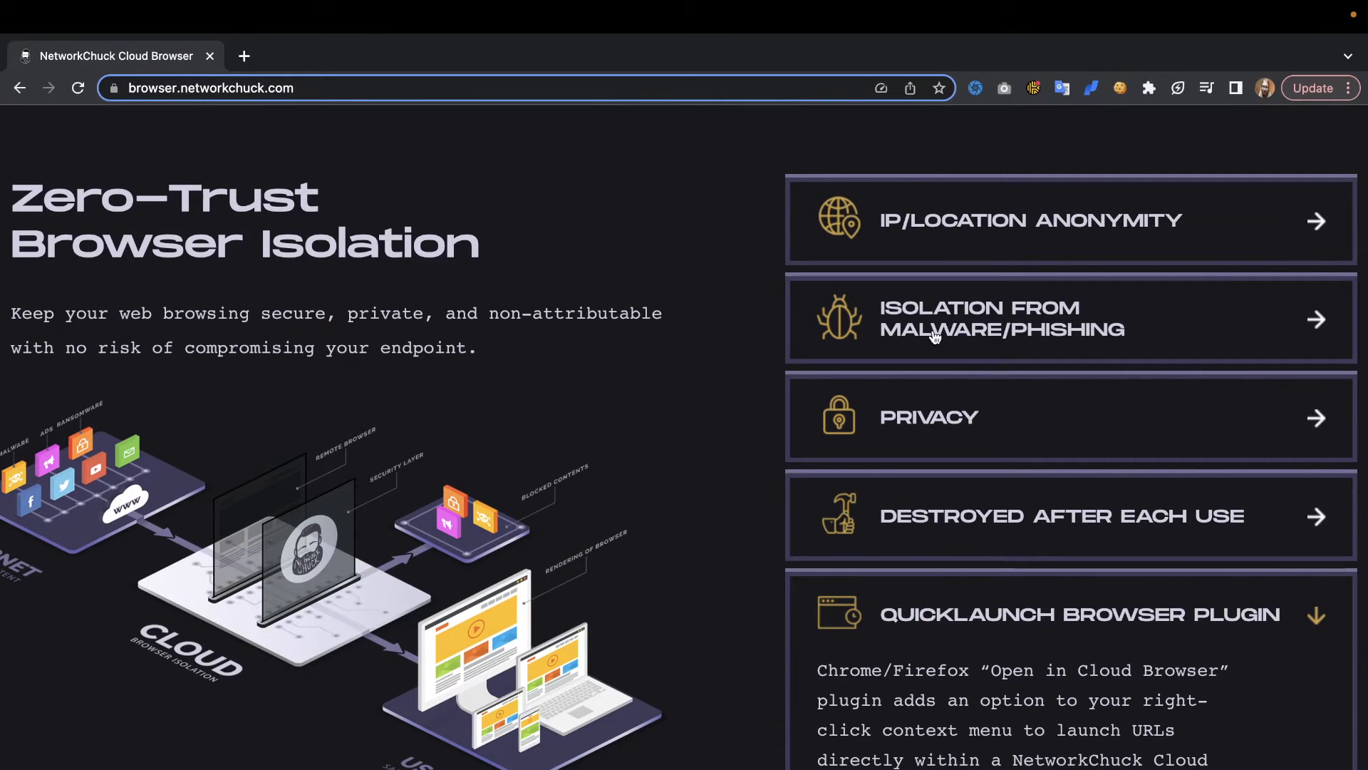
{"action": "mouse_move", "coordinate": [686, 423]}
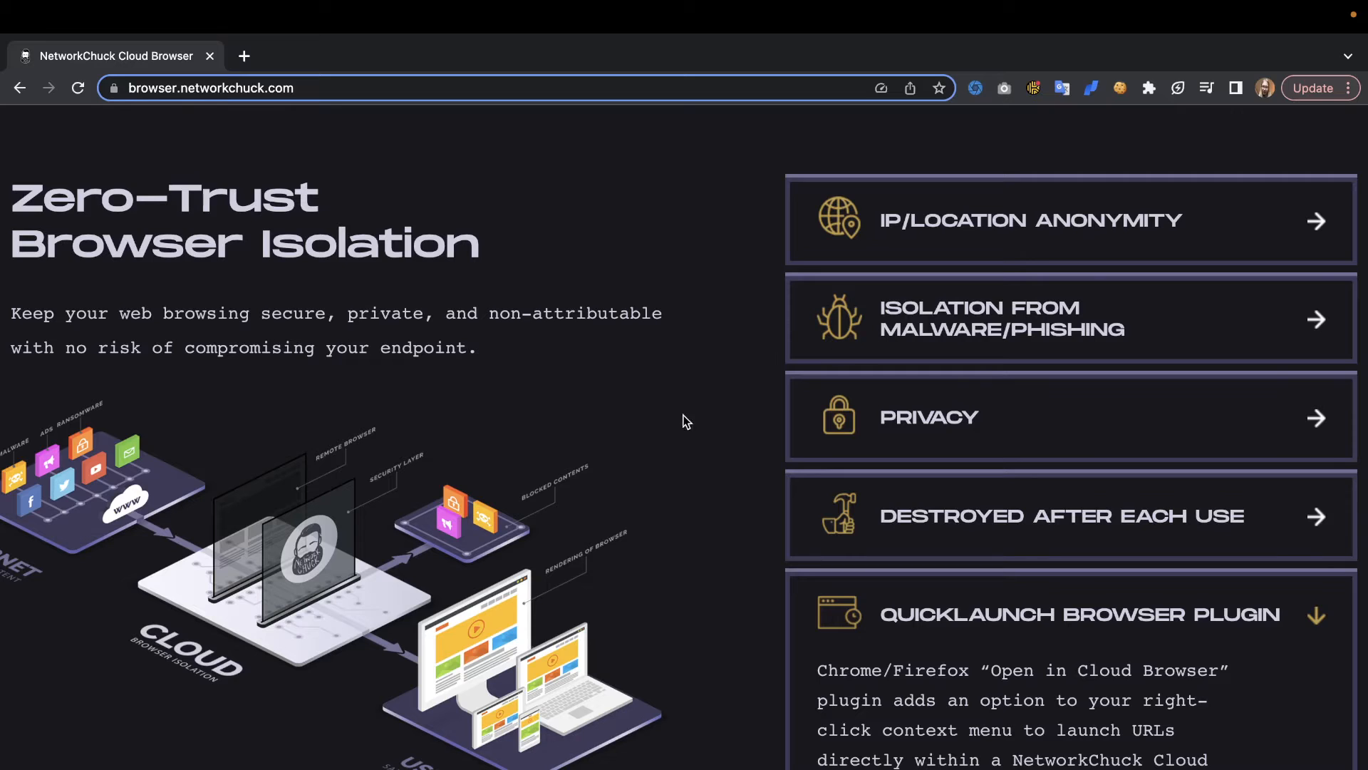
{"action": "mouse_move", "coordinate": [643, 448]}
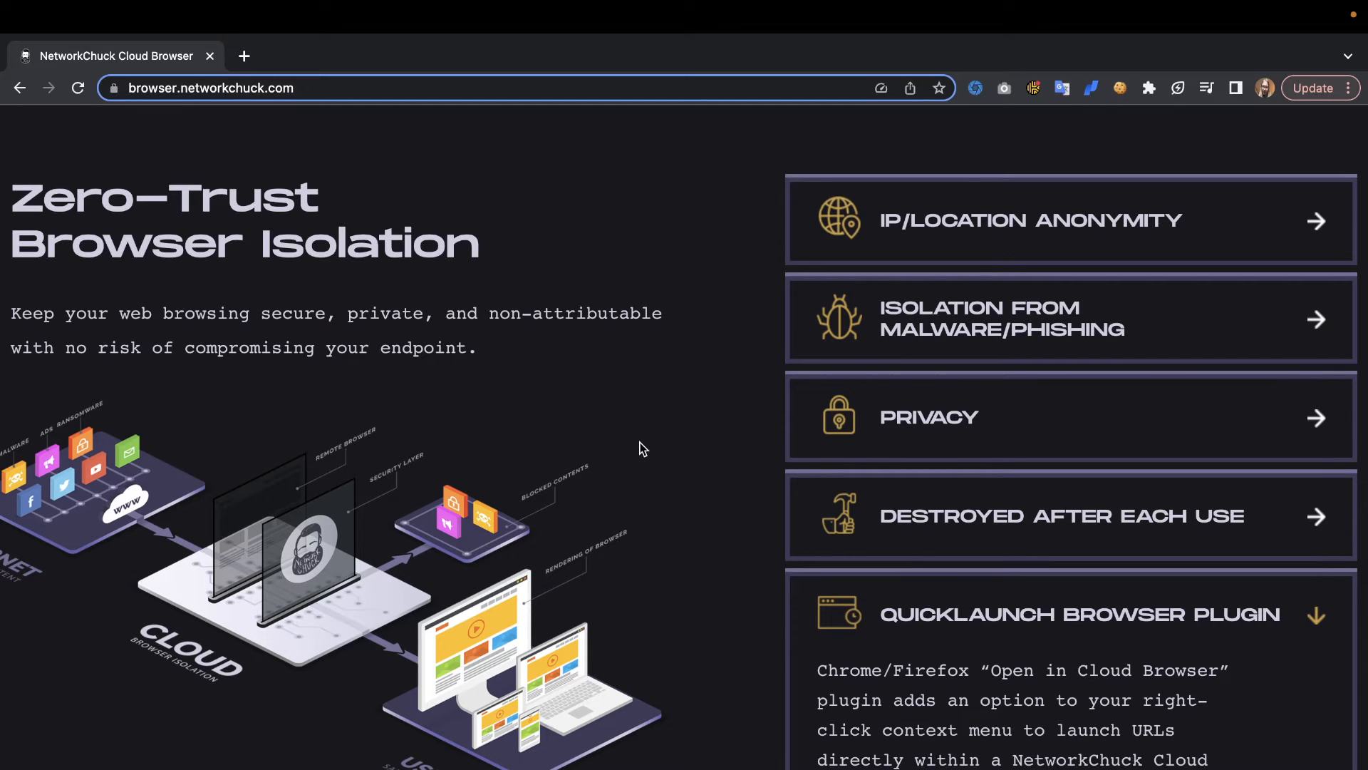
{"action": "mouse_move", "coordinate": [432, 547]}
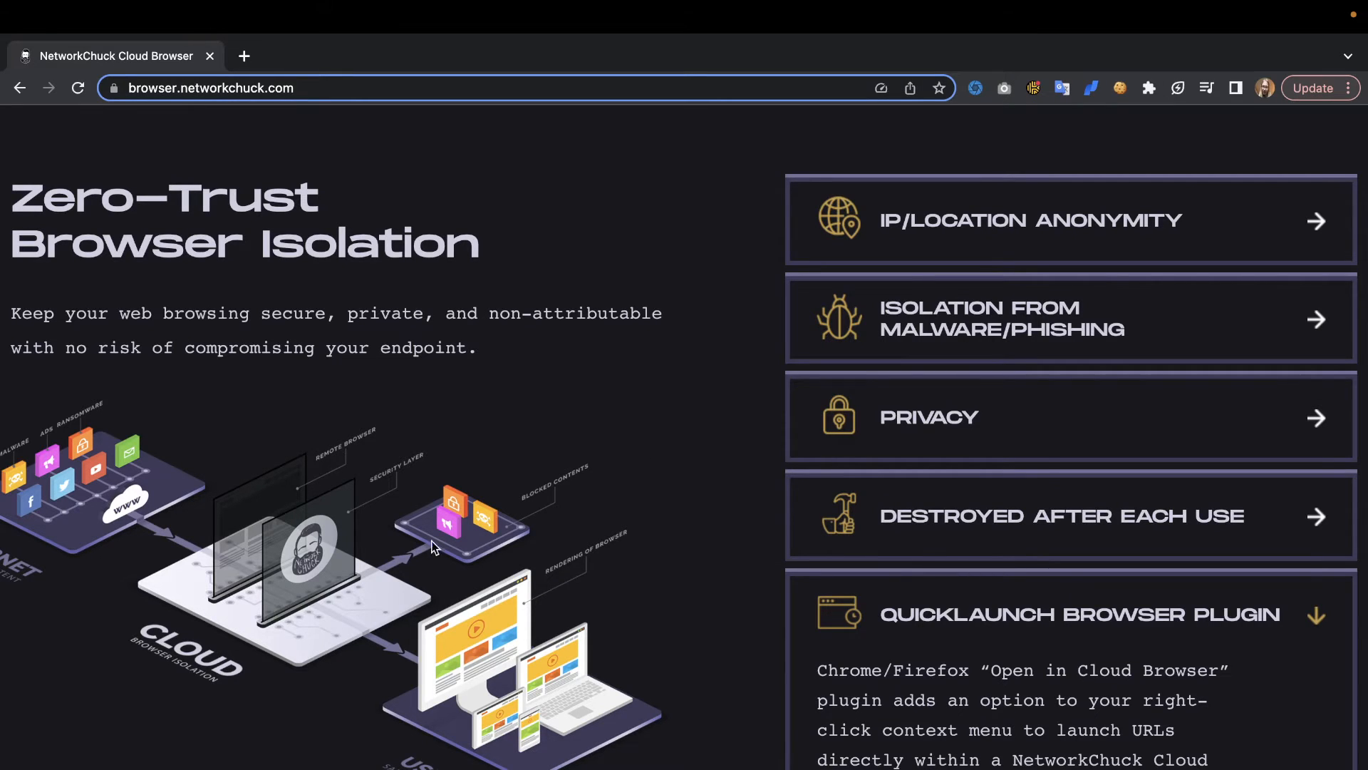
{"action": "mouse_move", "coordinate": [218, 626]}
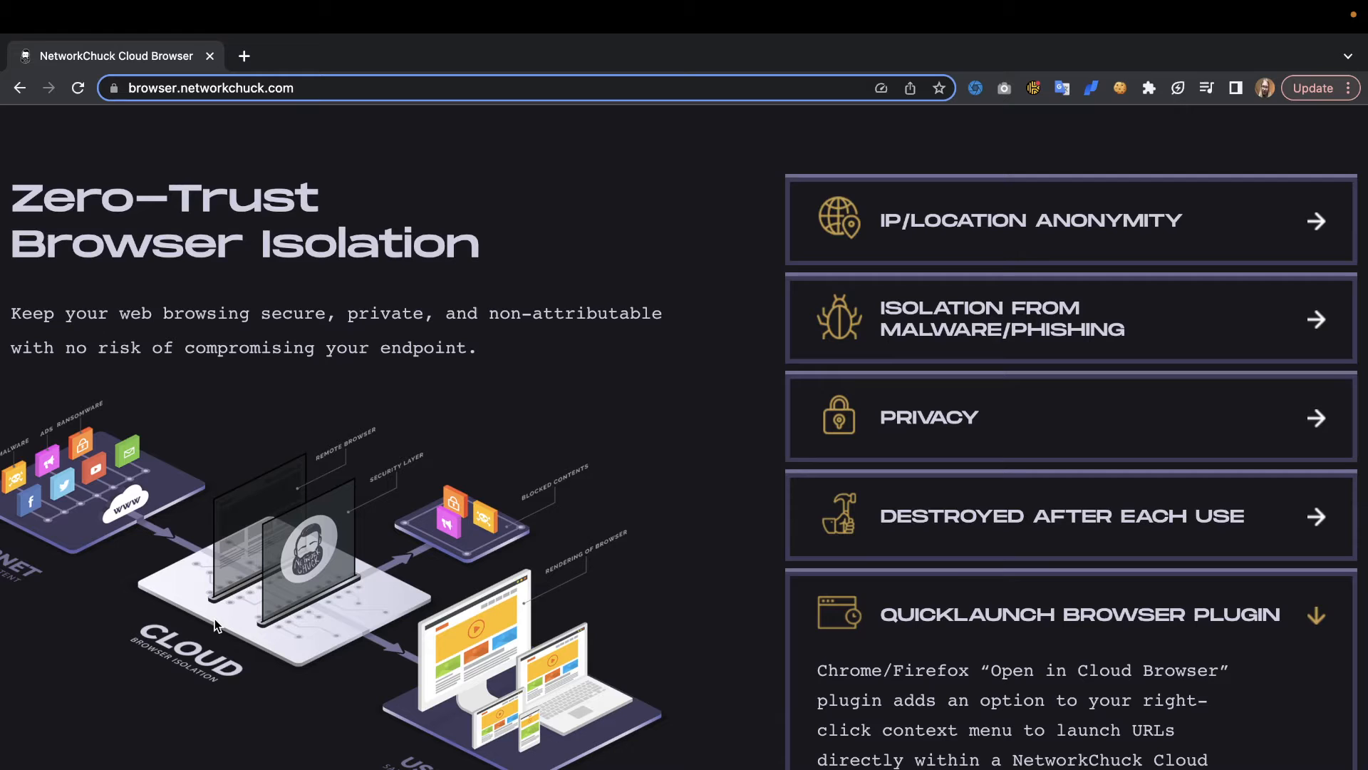
{"action": "mouse_move", "coordinate": [371, 556]}
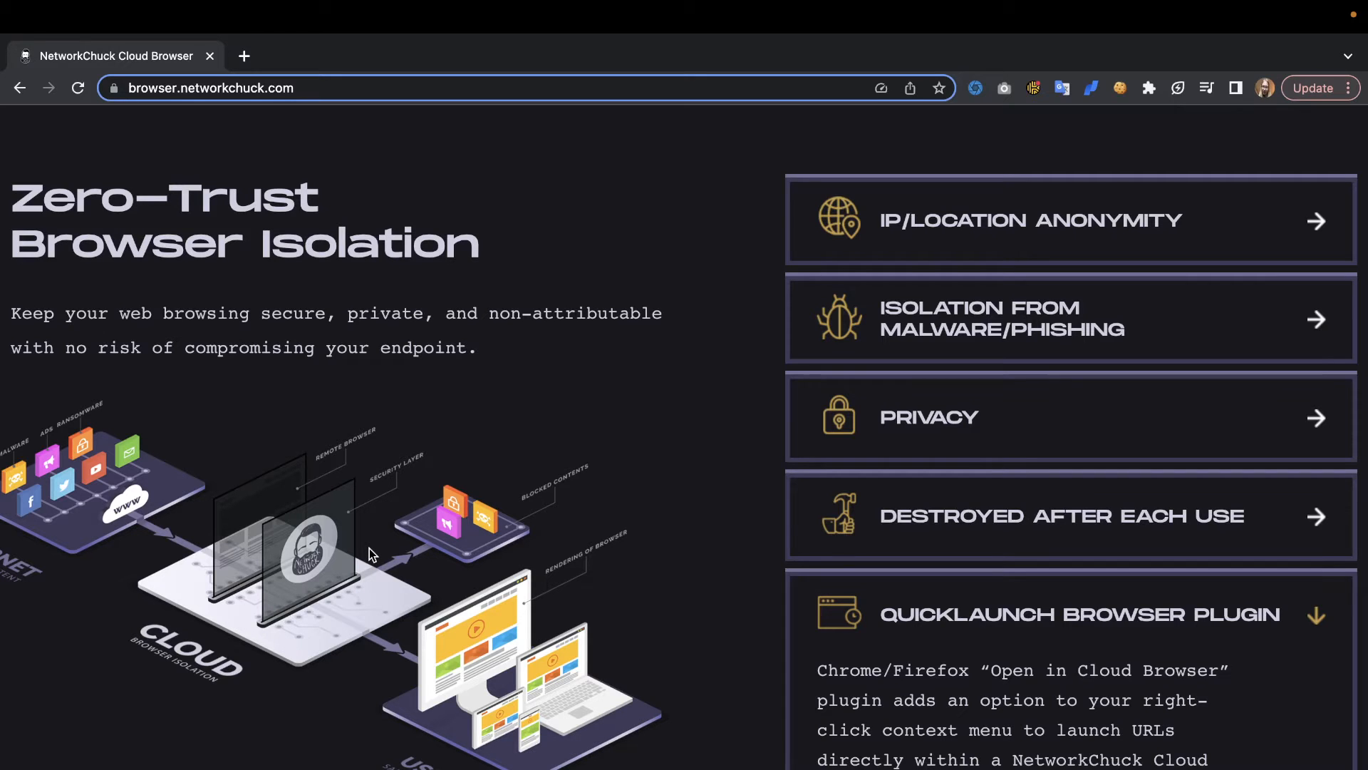
{"action": "left_click", "coordinate": [930, 417]}
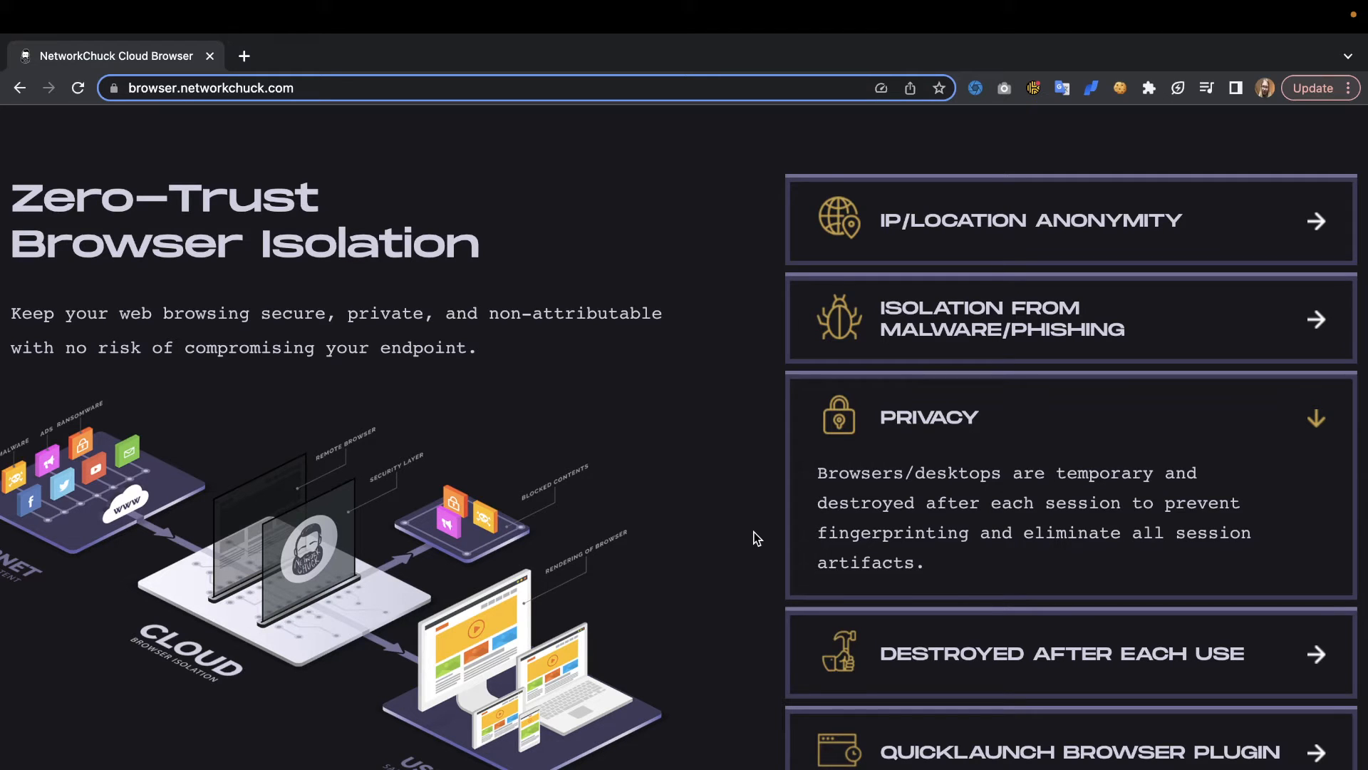
{"action": "scroll", "scroll_direction": "down", "scroll_amount": 3}
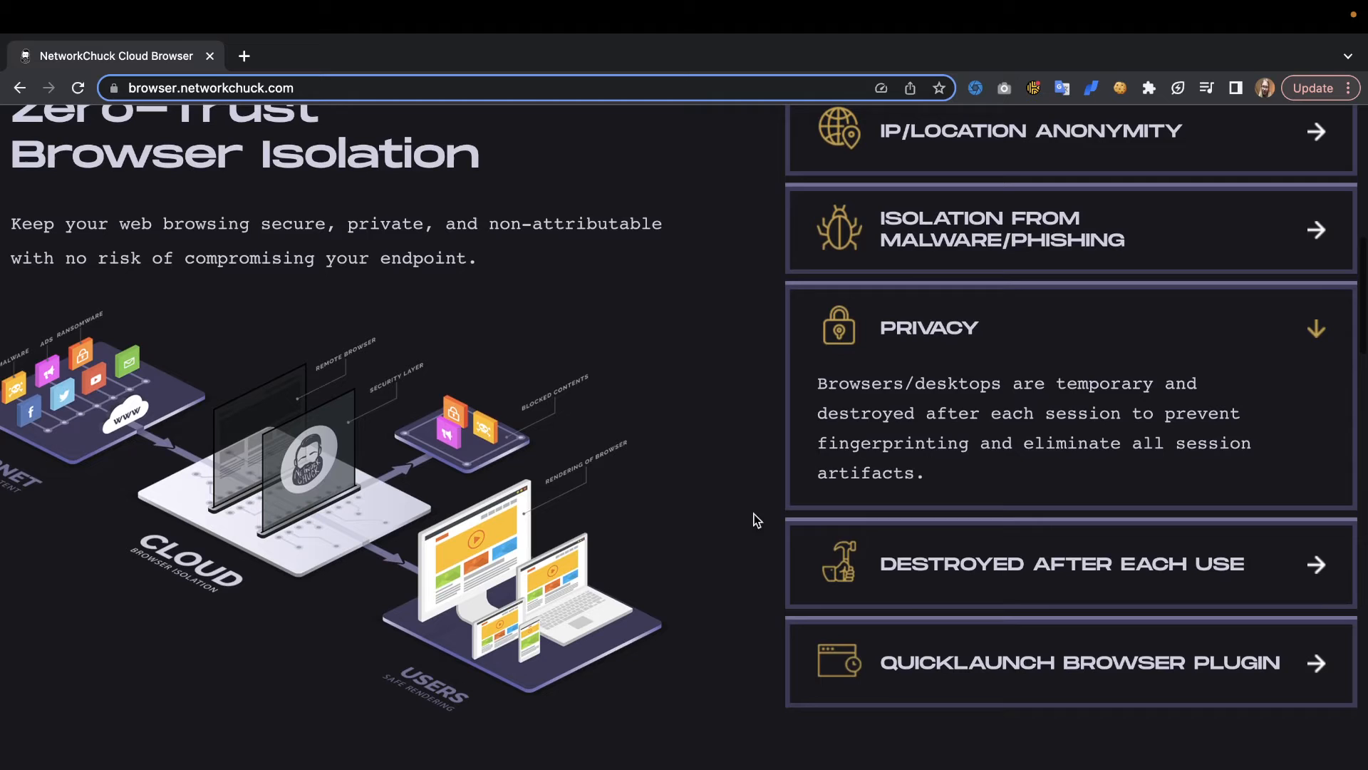
{"action": "left_click", "coordinate": [1081, 662]}
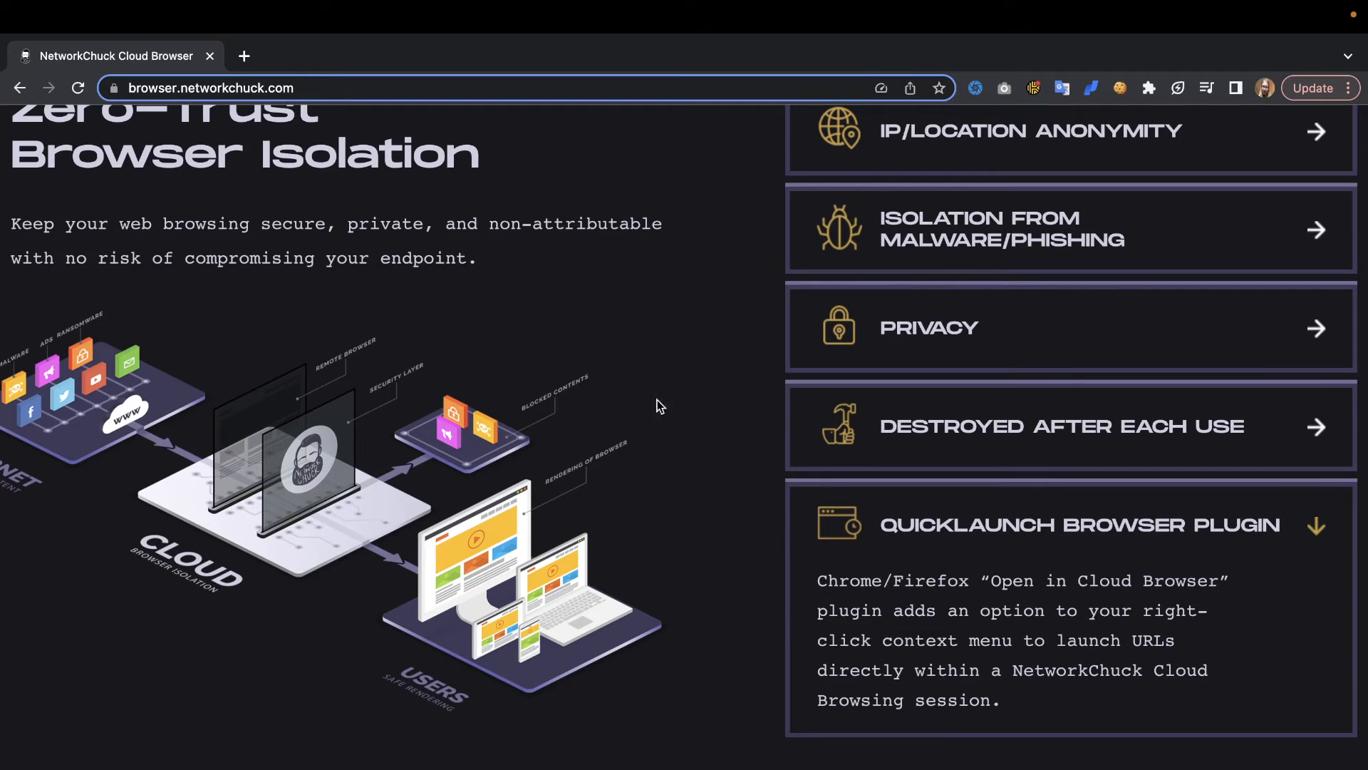
{"action": "mouse_move", "coordinate": [745, 488]}
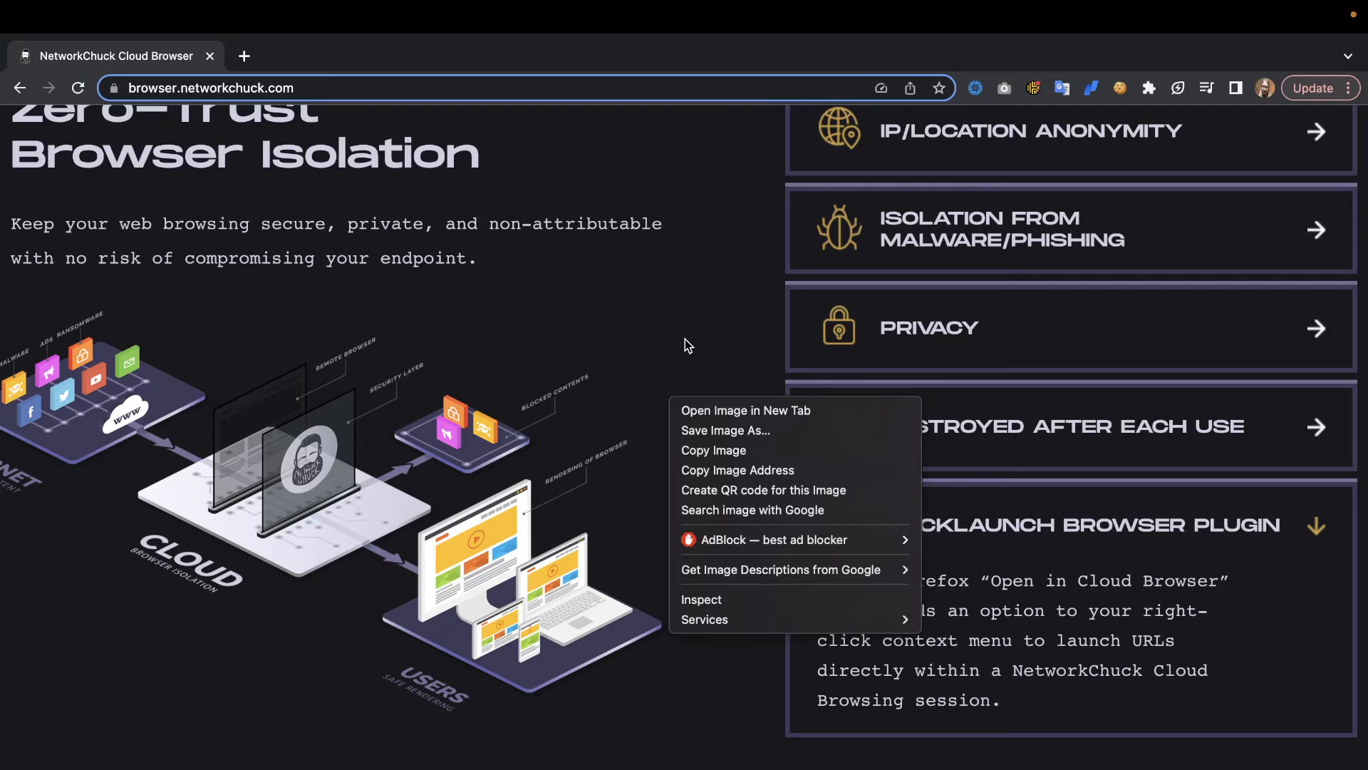
{"action": "left_click", "coordinate": [684, 342]}
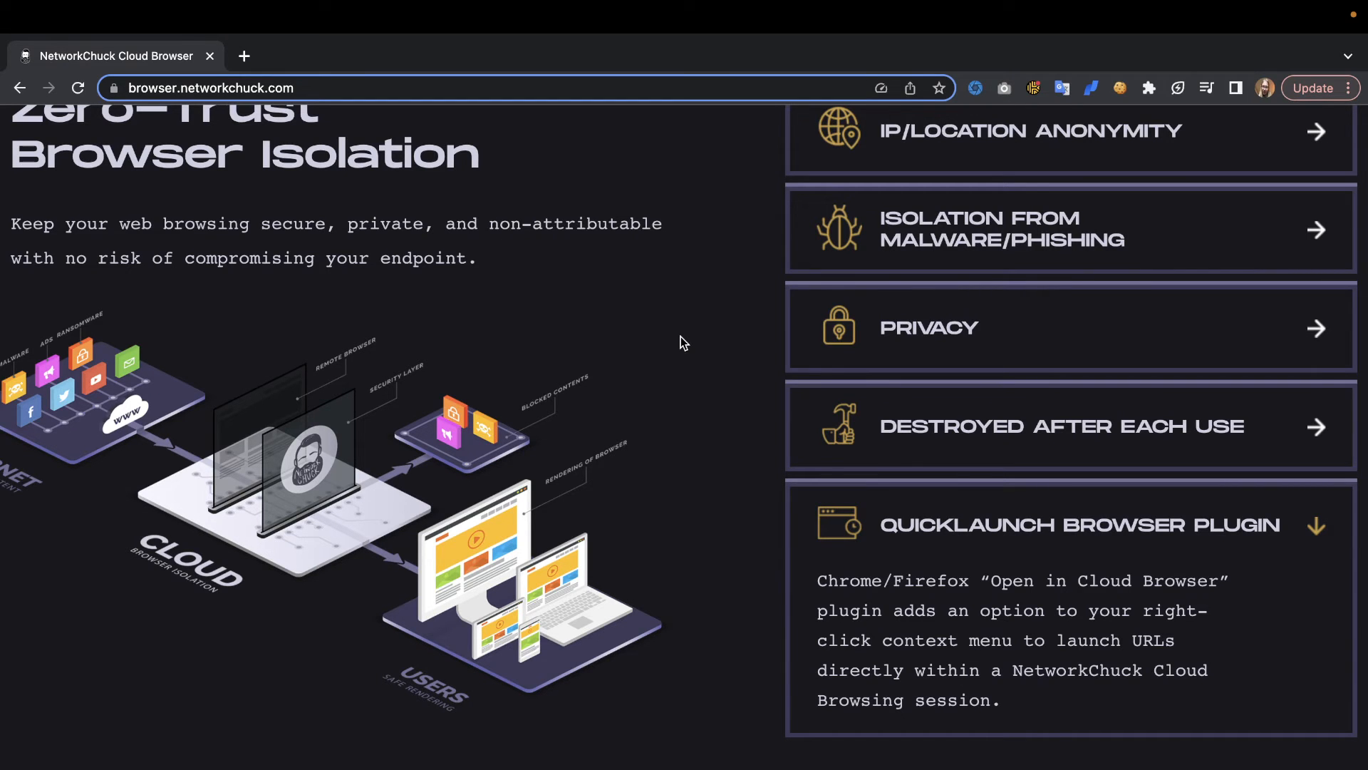
{"action": "scroll", "scroll_direction": "down", "scroll_amount": 3}
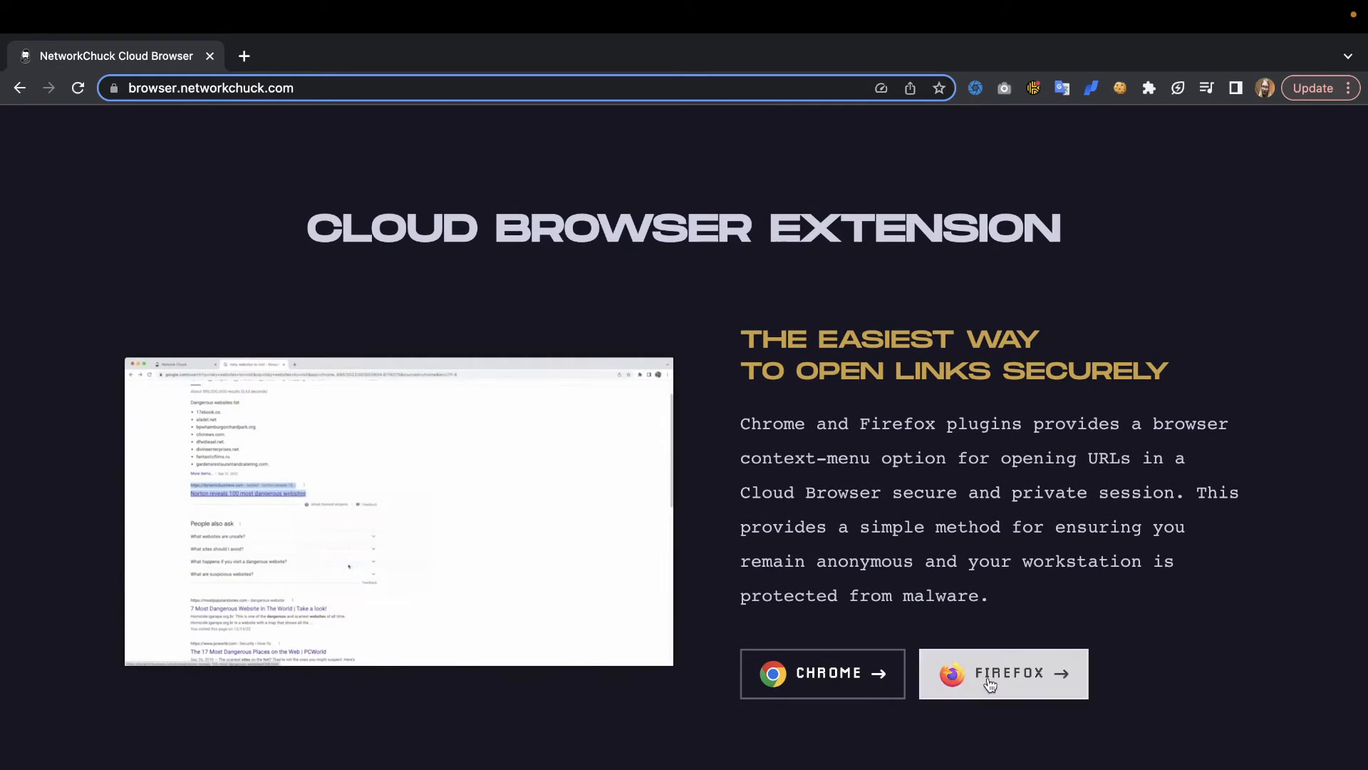
Step: Scroll past the Cloud Browser Extension section to the $7/month pricing card
{"action": "scroll", "scroll_direction": "down", "scroll_amount": 3}
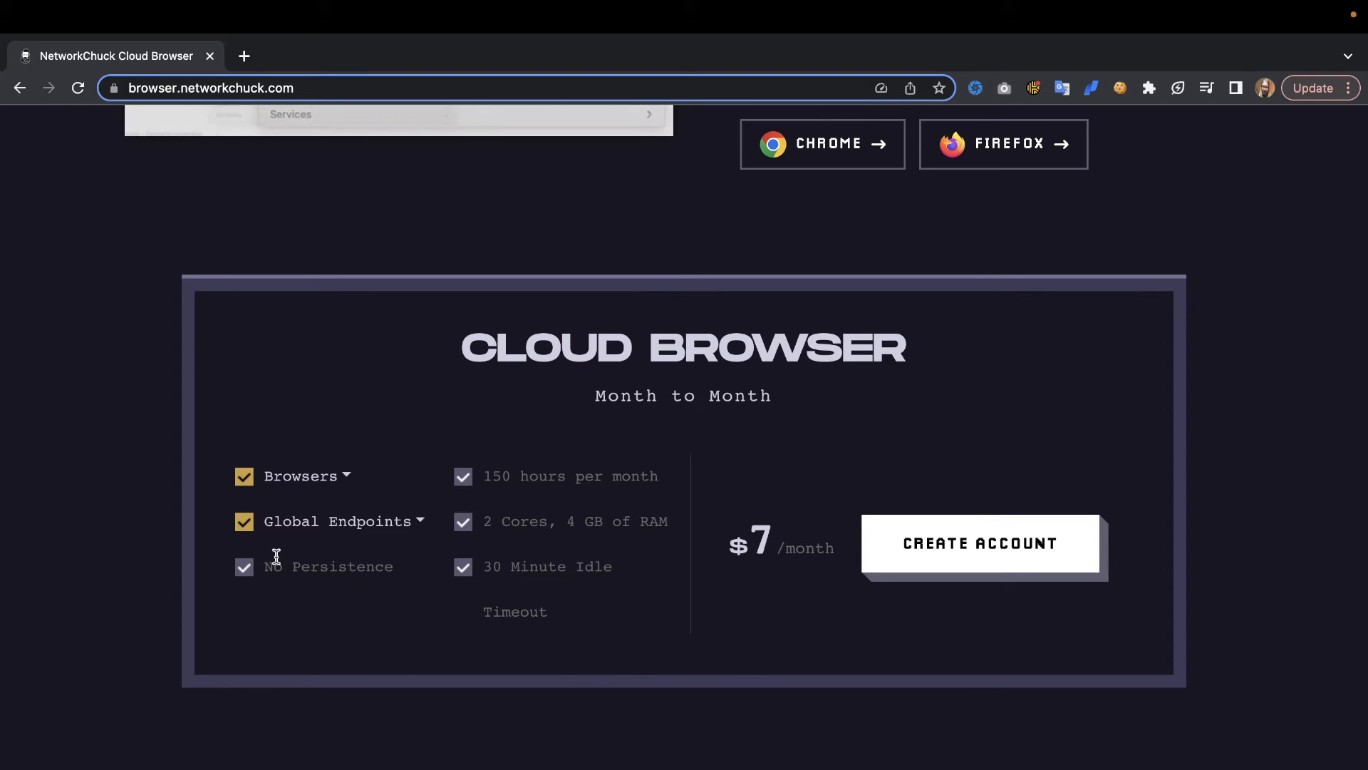
Step: Expand the plan's Browsers and Global Endpoints dropdowns to show US East, US West, Germany, India, Brazil
{"action": "left_click", "coordinate": [306, 476]}
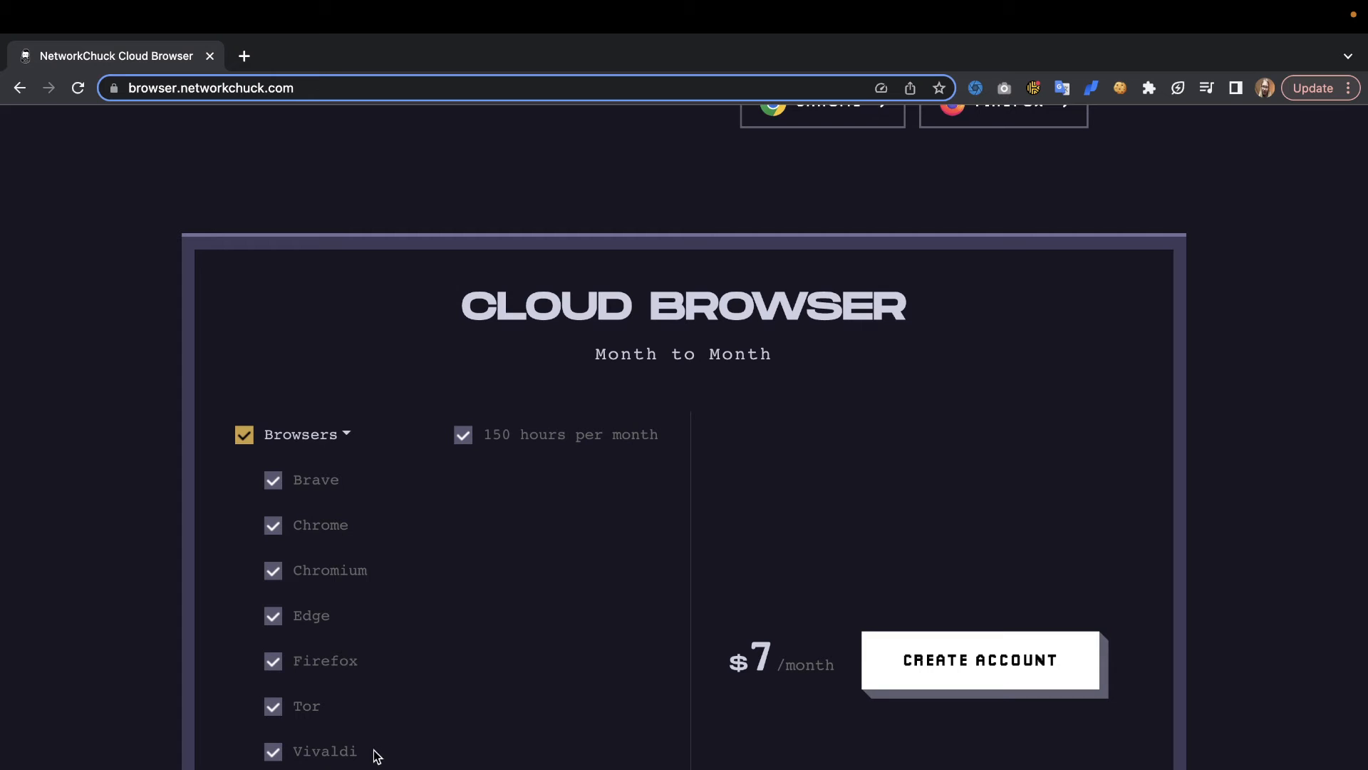
{"action": "mouse_move", "coordinate": [312, 486]}
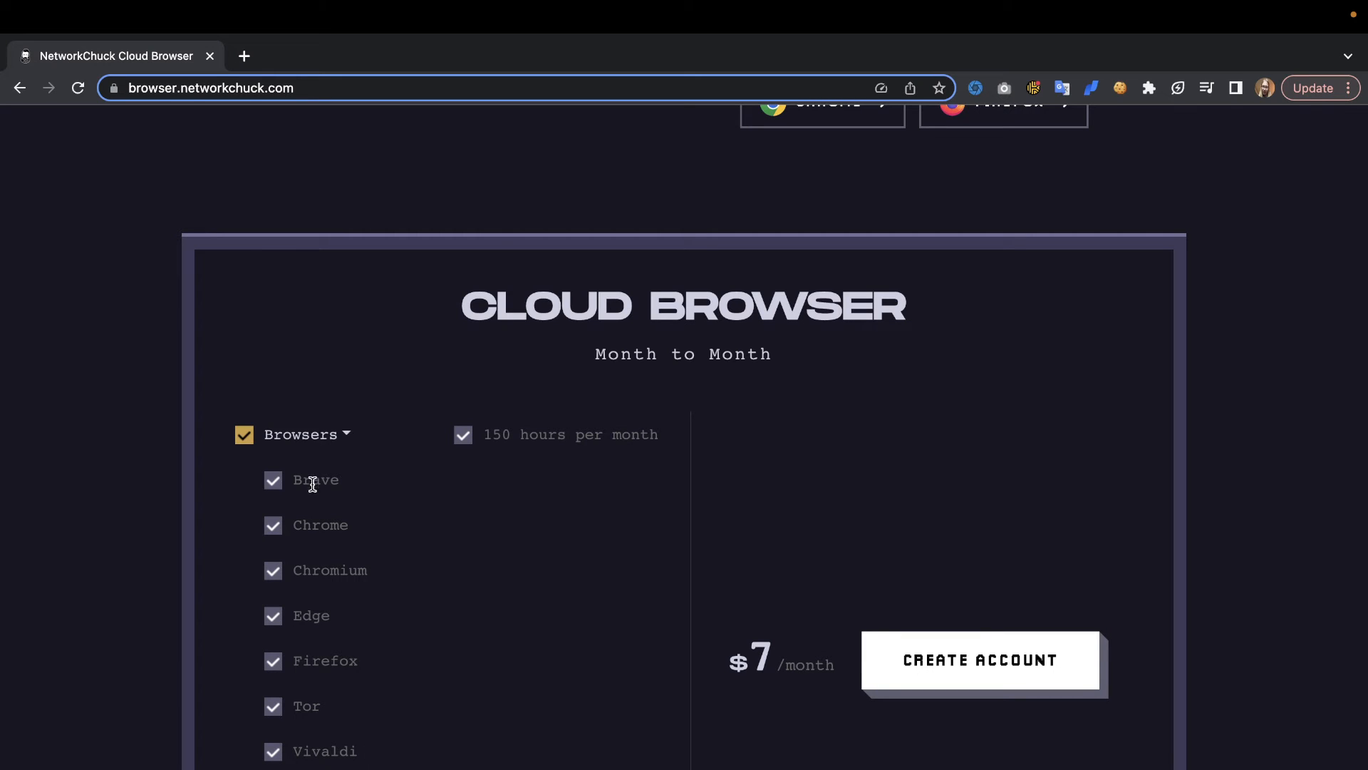
{"action": "mouse_move", "coordinate": [305, 661]}
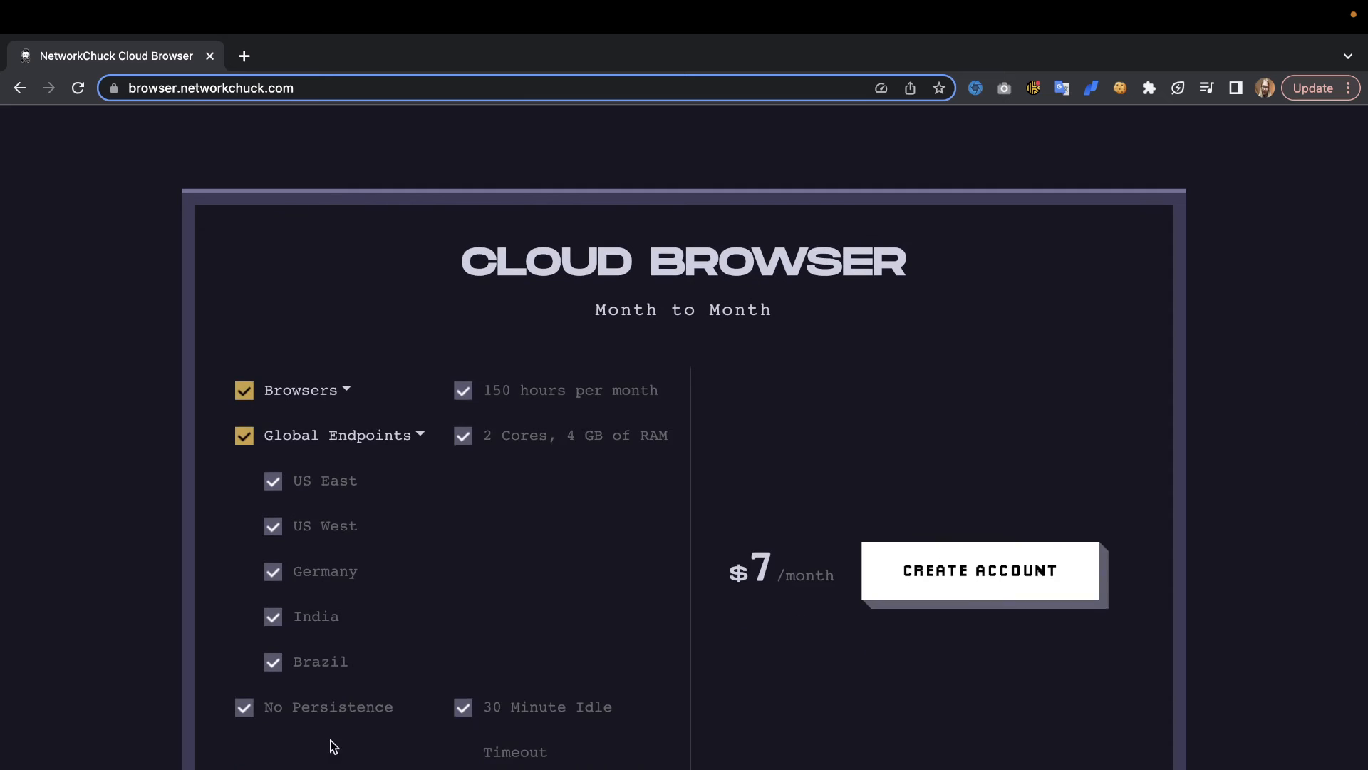
{"action": "scroll", "scroll_direction": "down", "scroll_amount": 3}
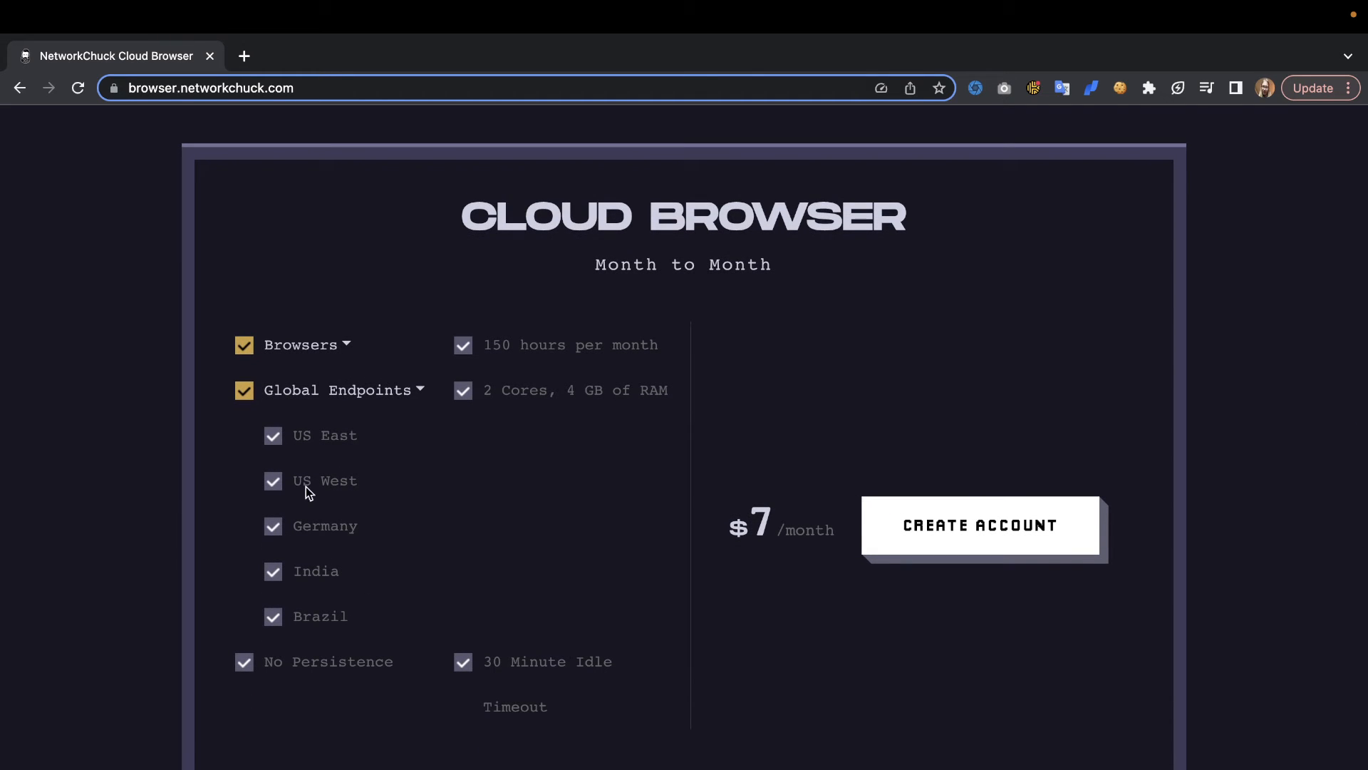
{"action": "mouse_move", "coordinate": [315, 616]}
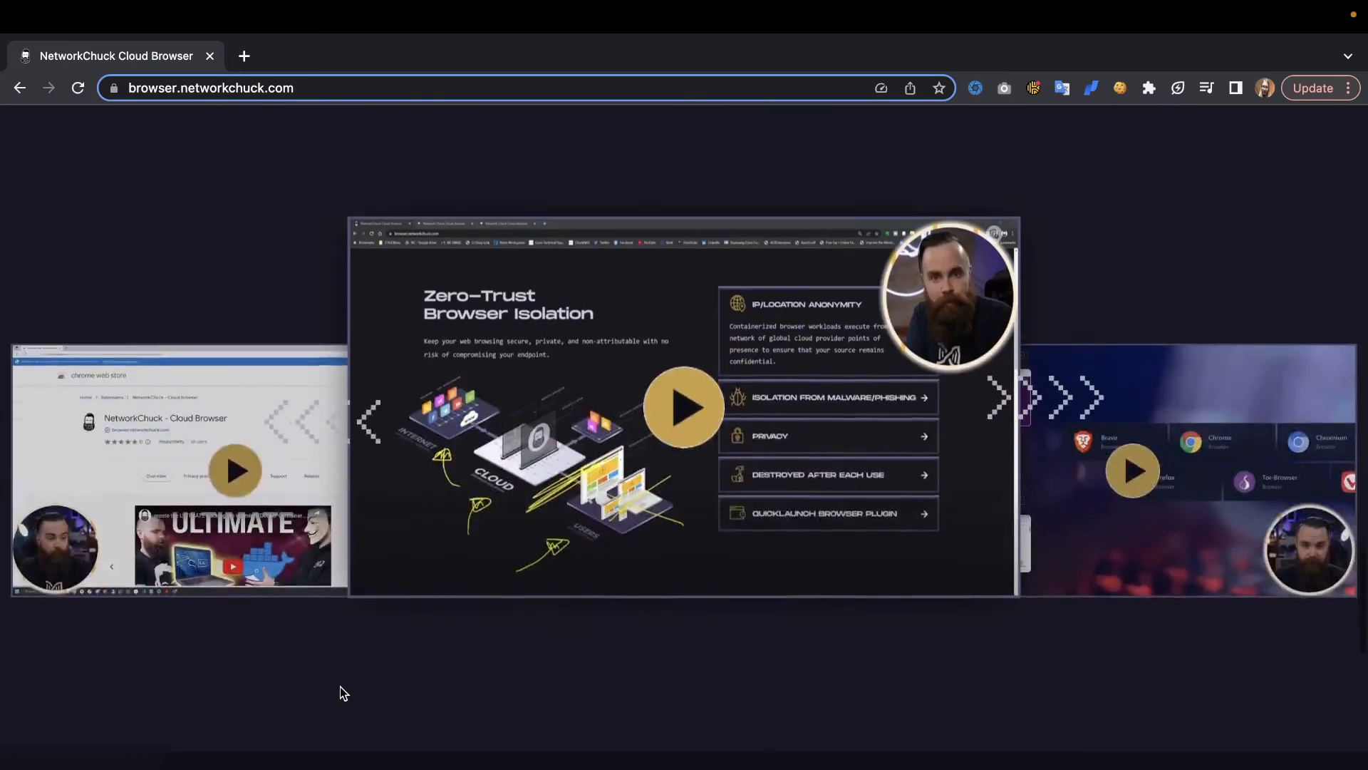
Step: Scroll down to the Submit a Support Request form and Customize Your Cloud Browser section
{"action": "scroll", "scroll_direction": "down", "scroll_amount": 3}
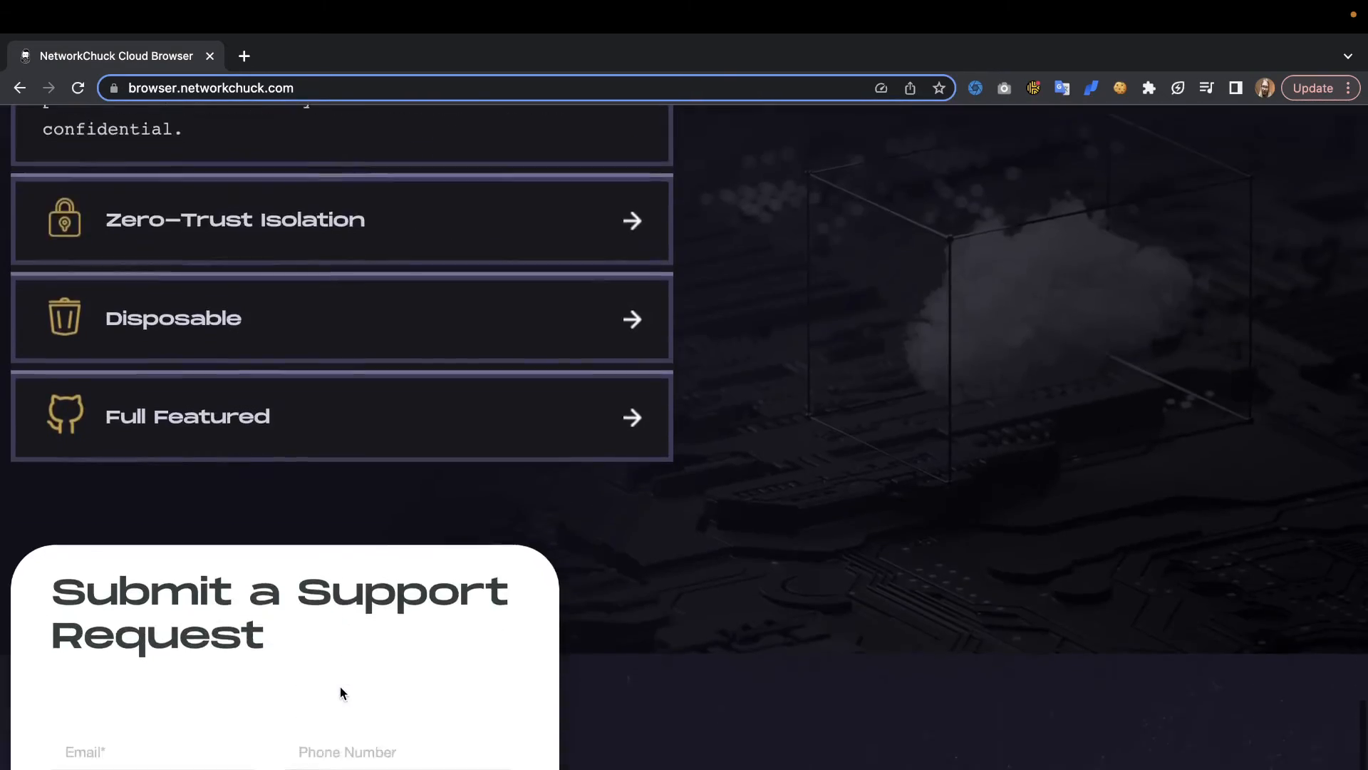
{"action": "scroll", "scroll_direction": "down", "scroll_amount": 3}
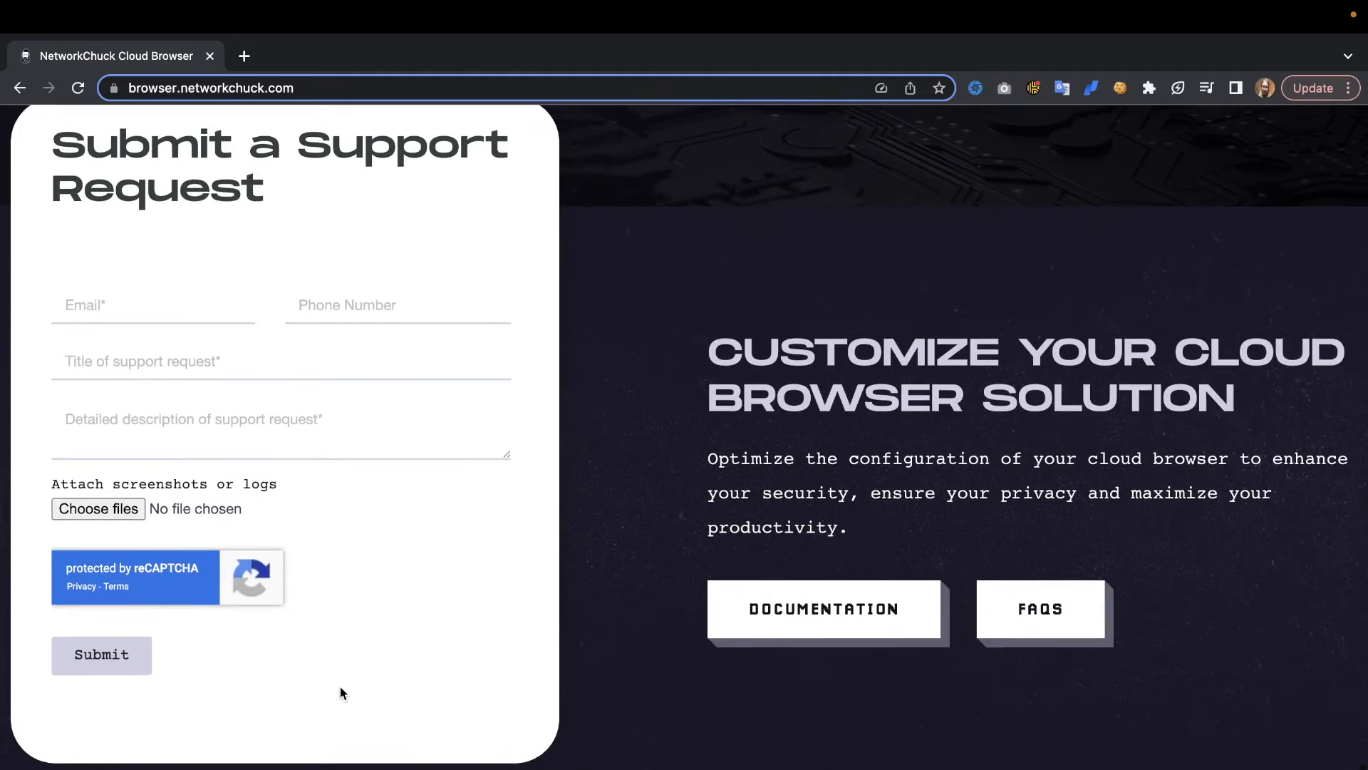